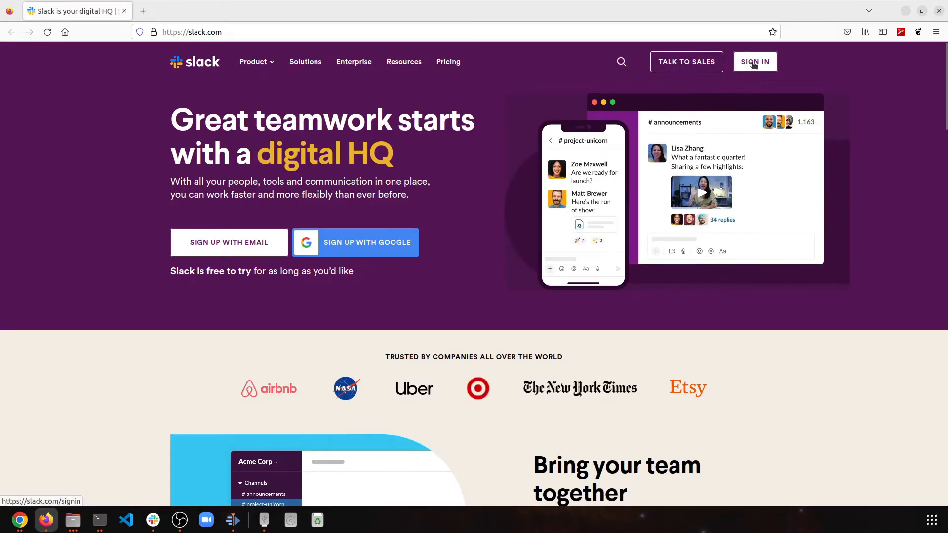
Sign in to Slack and reach the Computer Organization workspace's #lecture channel.
left_click(753, 61)
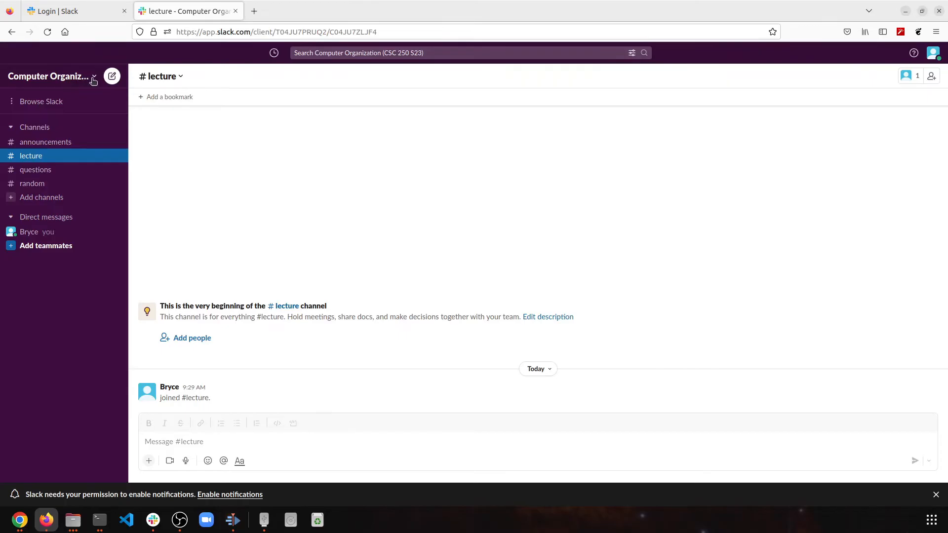
mouse_move(284, 211)
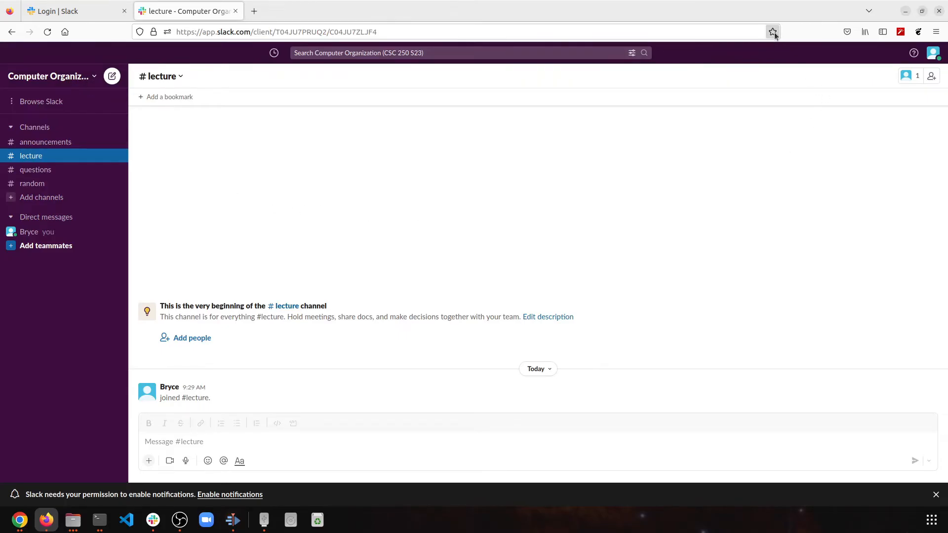
Bookmark the Slack lecture channel page to the Bookmarks Toolbar.
left_click(773, 32)
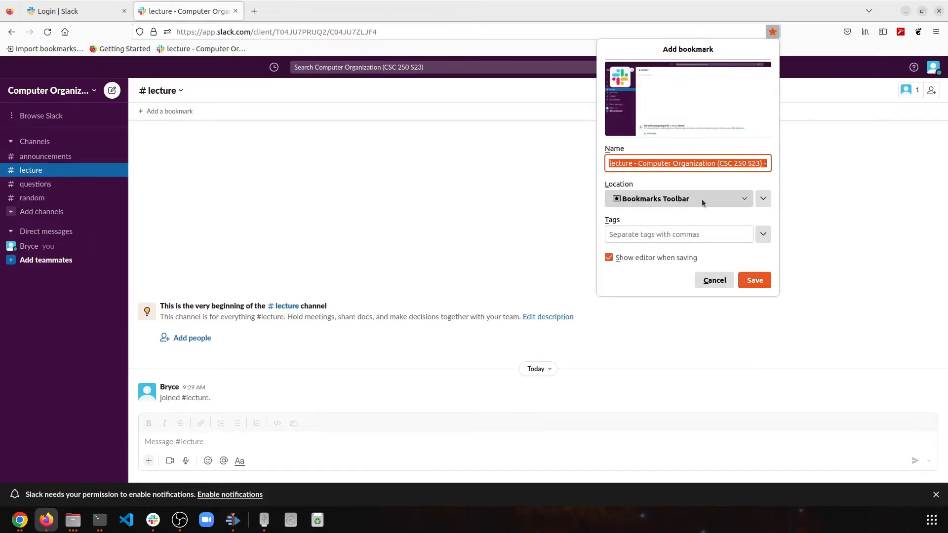
left_click(753, 279)
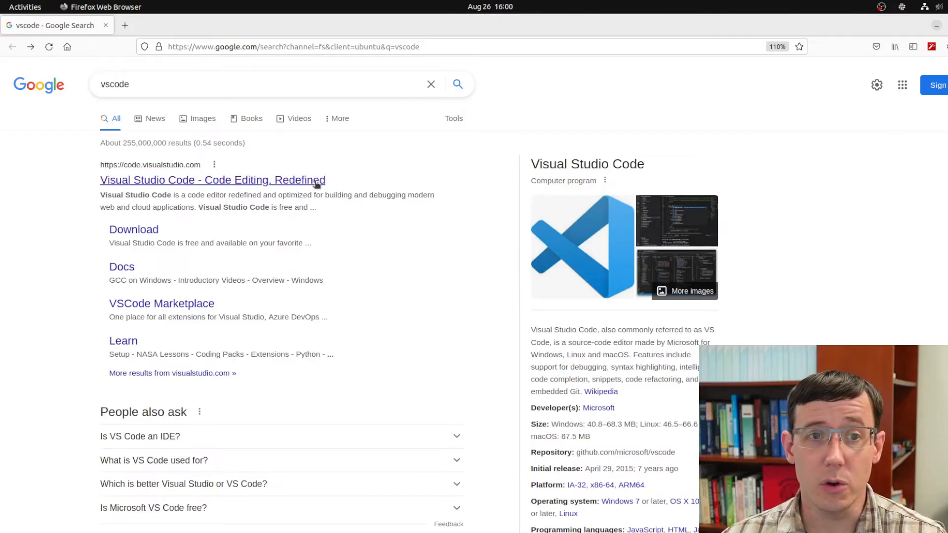
Go to the official Visual Studio Code site from the vscode search results.
left_click(212, 179)
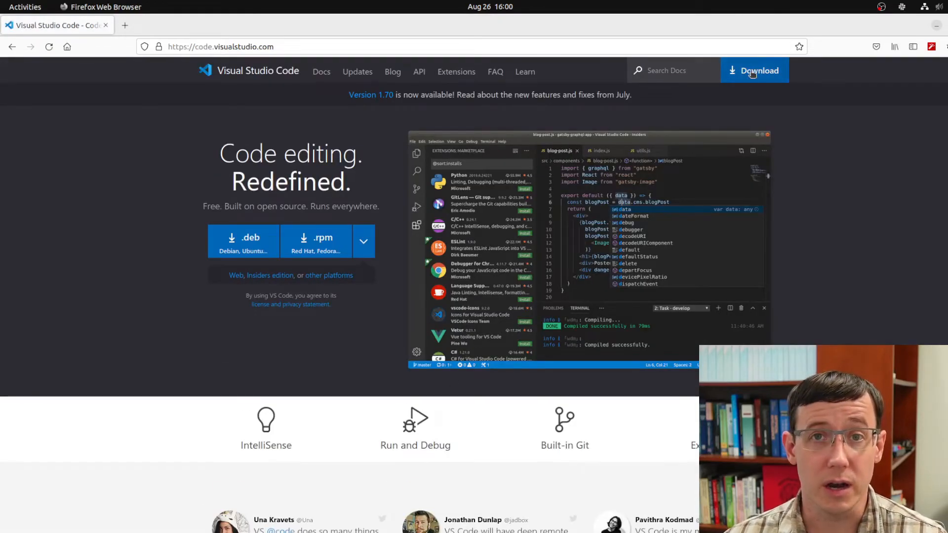
mouse_move(744, 120)
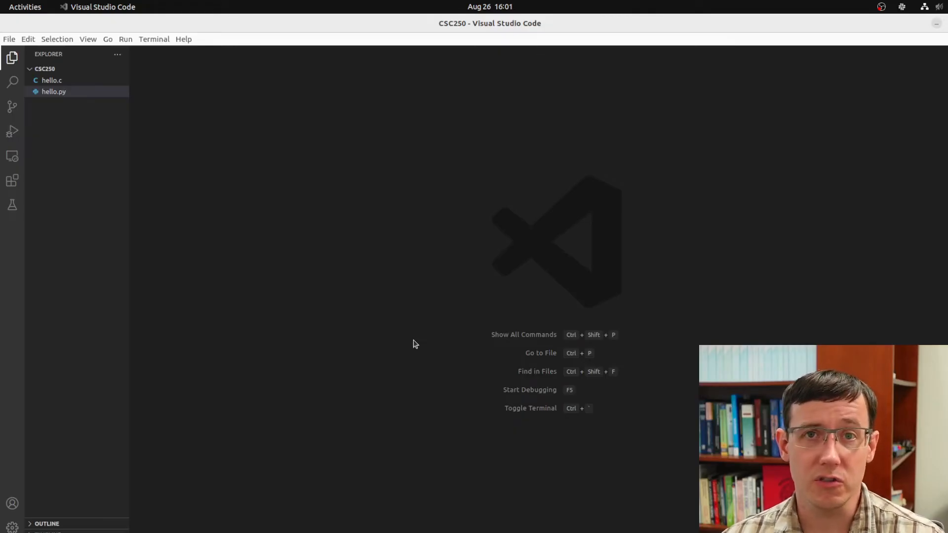
mouse_move(155, 201)
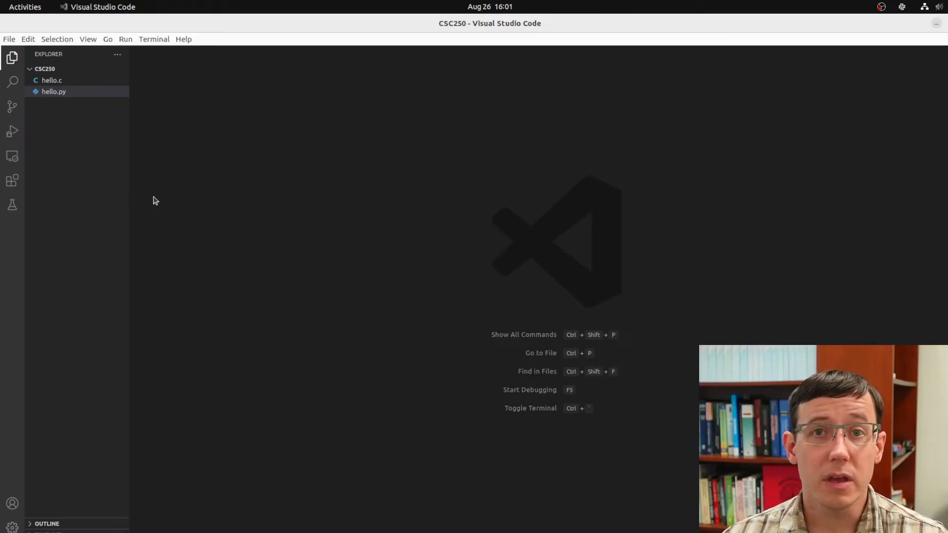
mouse_move(12, 180)
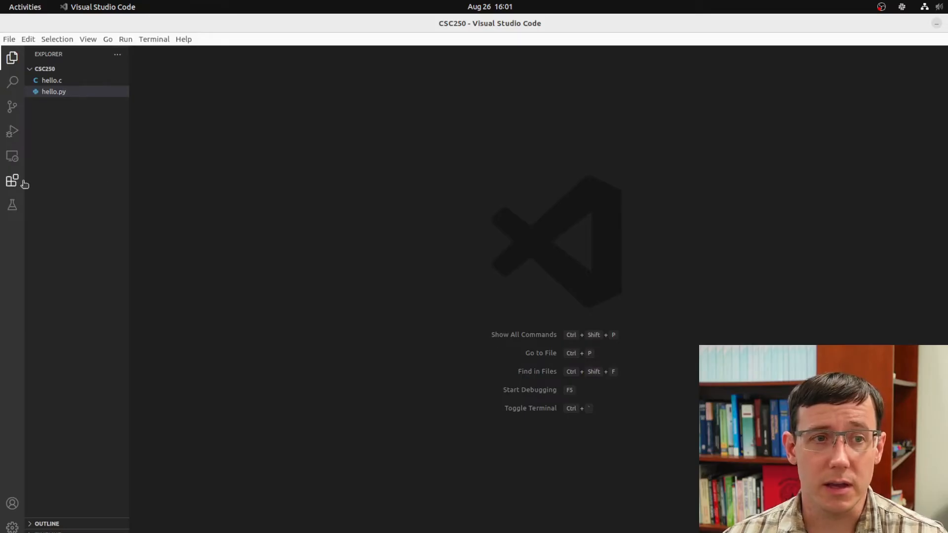
mouse_move(12, 179)
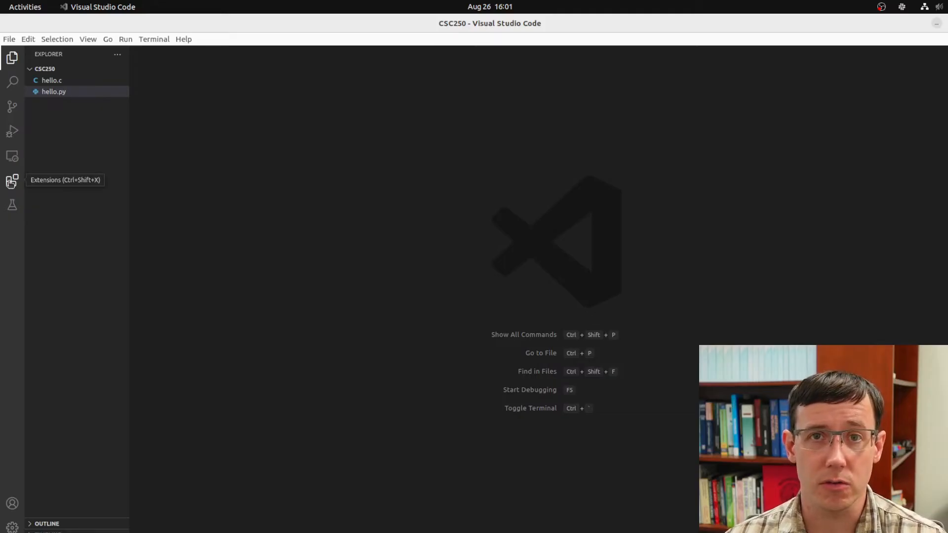
In Extensions, search c/c++ and confirm the C/C++ Extension Pack is installed.
left_click(11, 179)
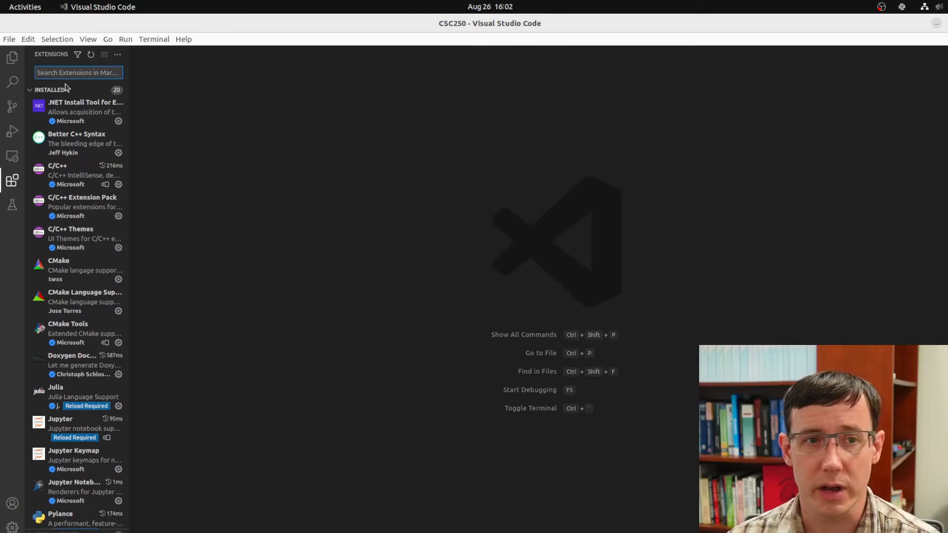
type("c/c++")
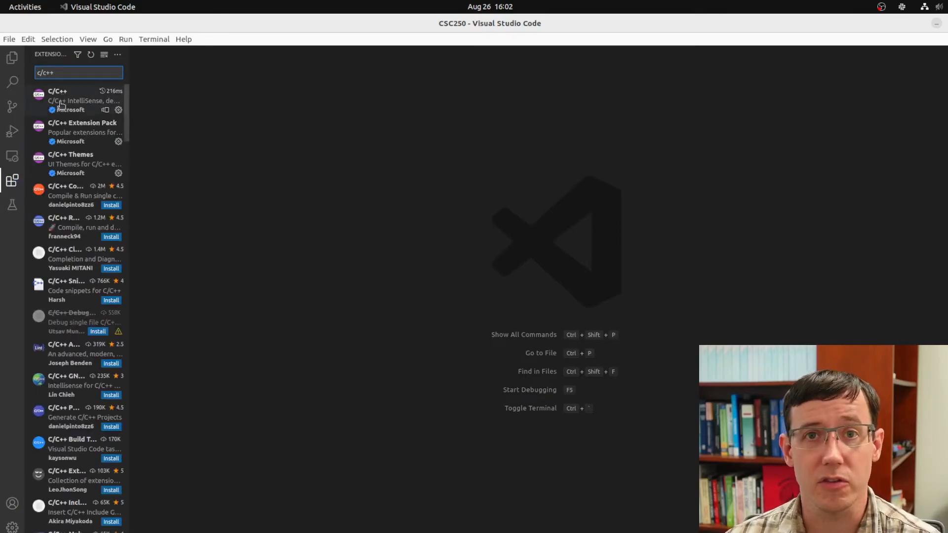
left_click(82, 127)
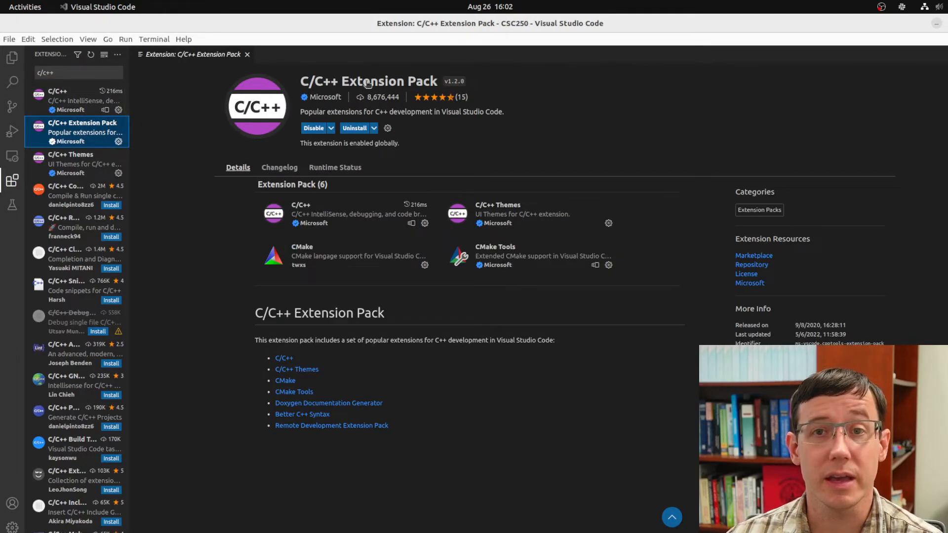
mouse_move(303, 61)
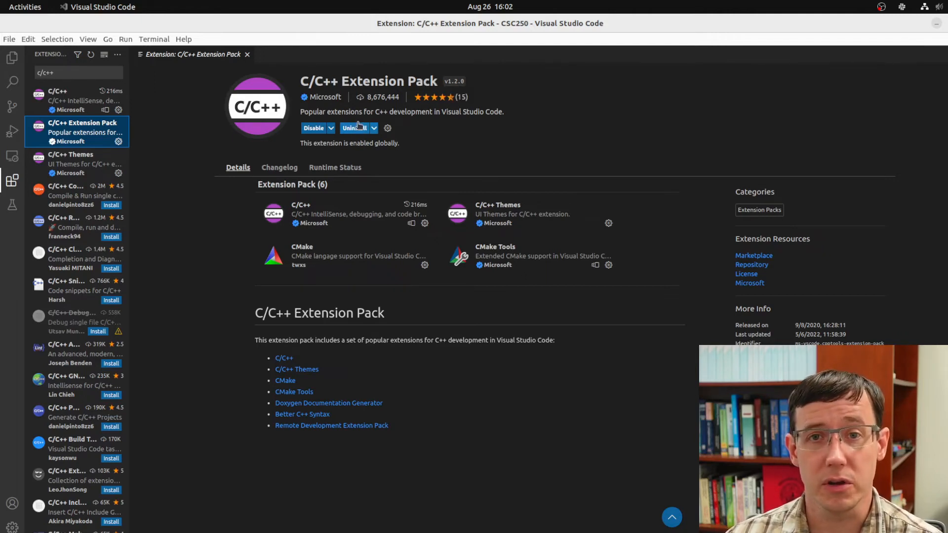
Search remote development and confirm the Remote Development pack is installed.
left_click(79, 72)
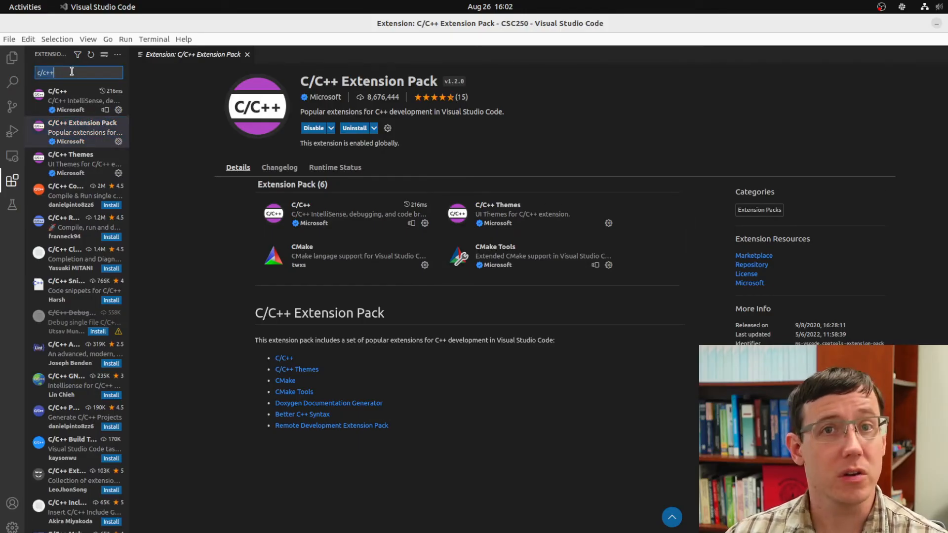
type("remote development")
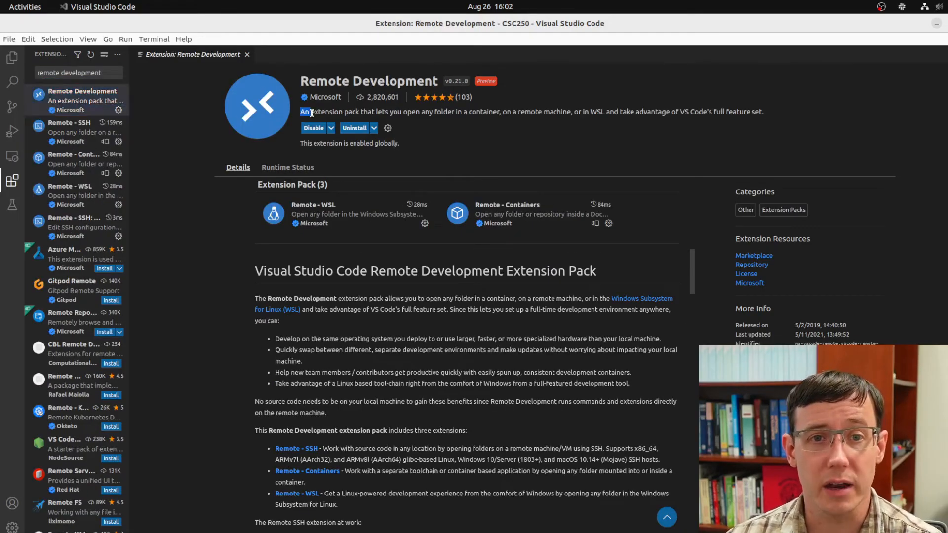
left_click_drag(300, 111, 375, 112)
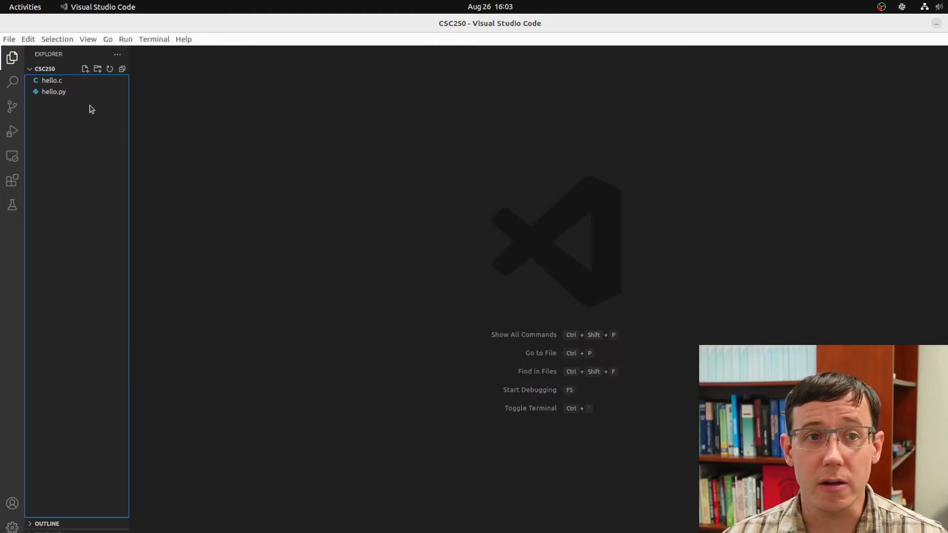
Show an integrated terminal in CSC250 and dock its panel on the right of the editor.
left_click(87, 38)
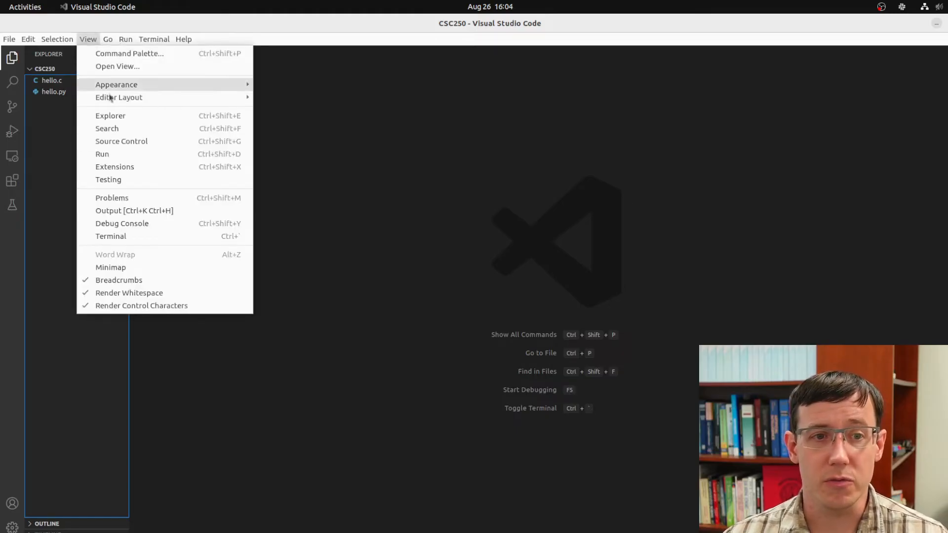
mouse_move(110, 236)
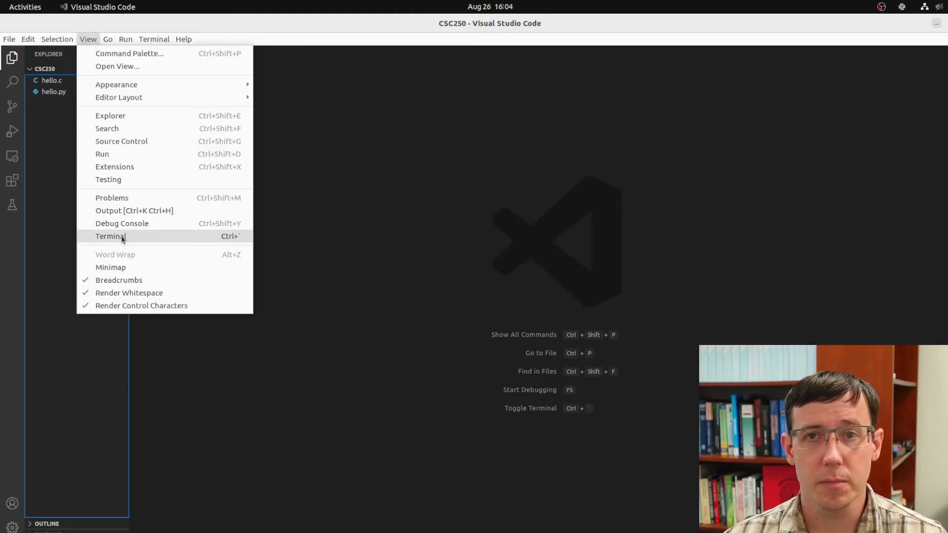
left_click(110, 236)
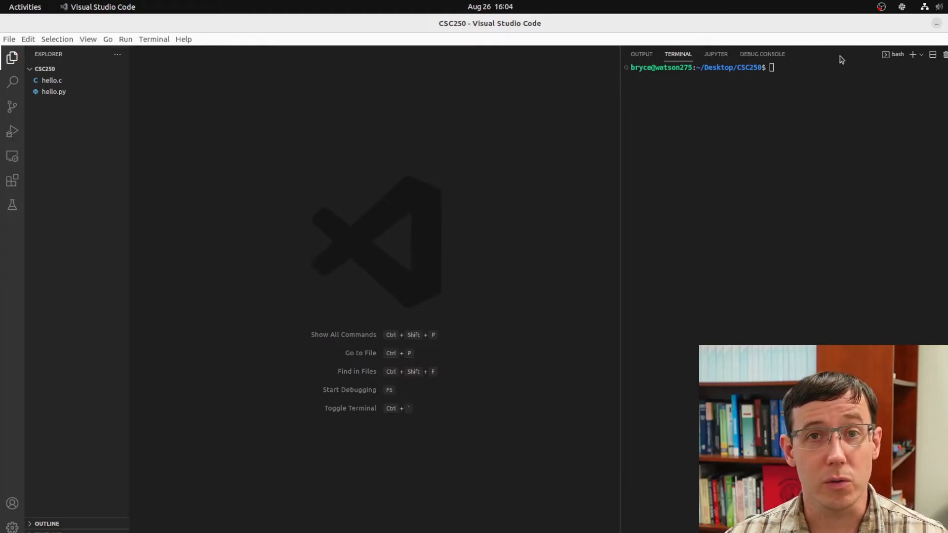
left_click(941, 54)
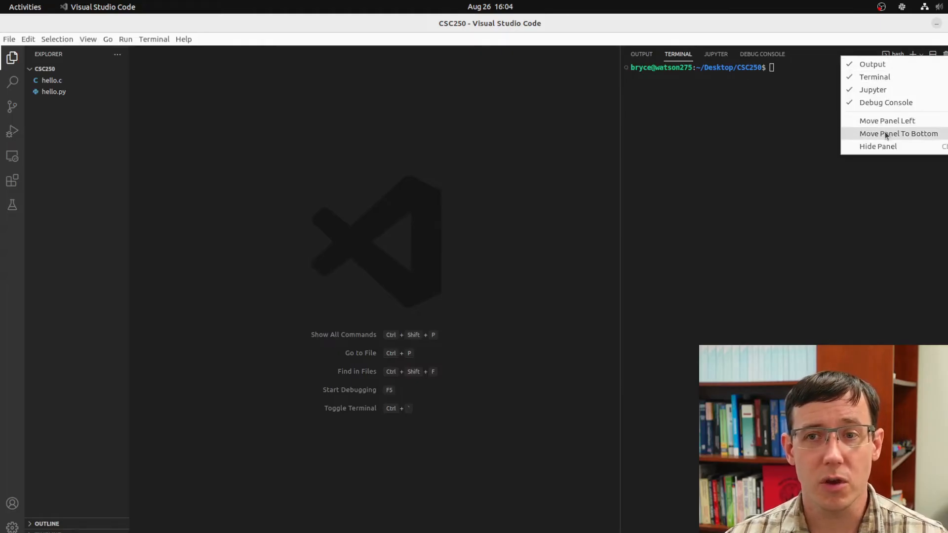
left_click(898, 133)
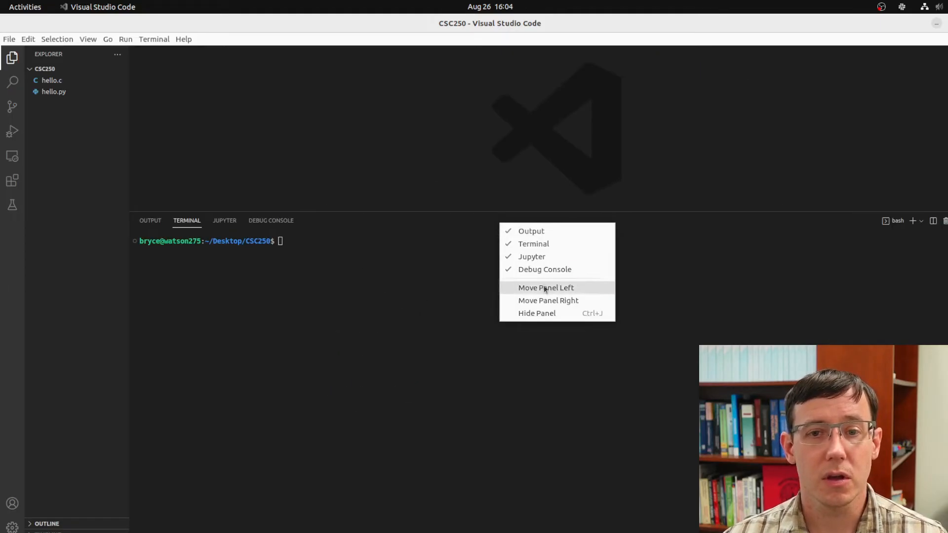
mouse_move(548, 300)
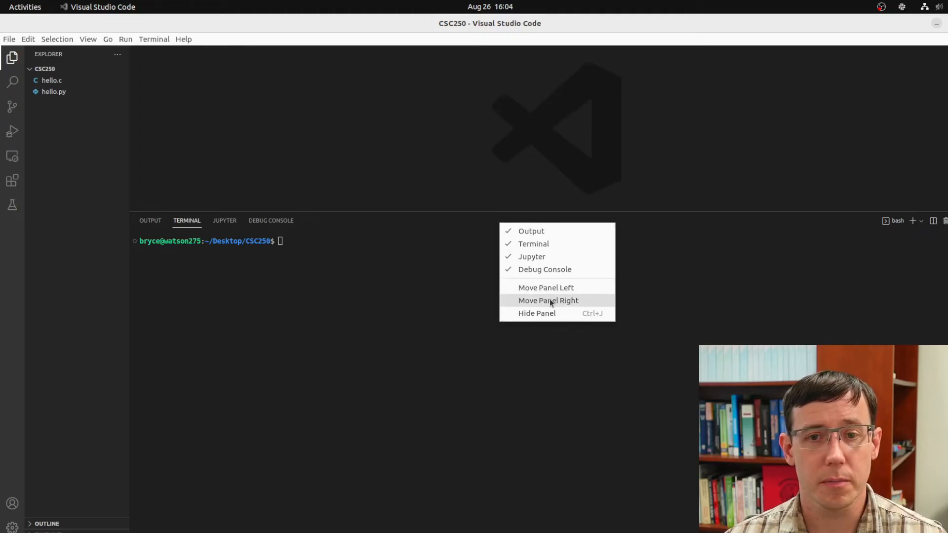
left_click(548, 300)
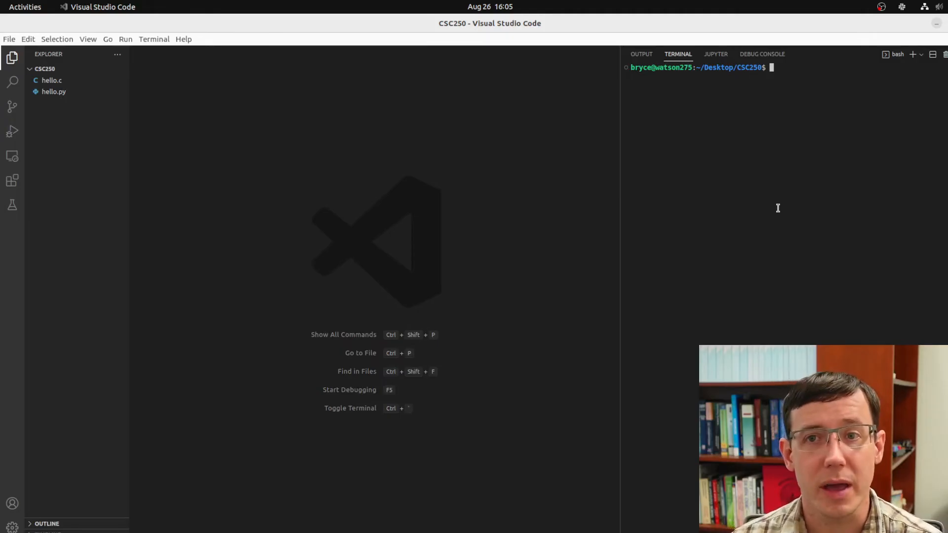
type("ssh")
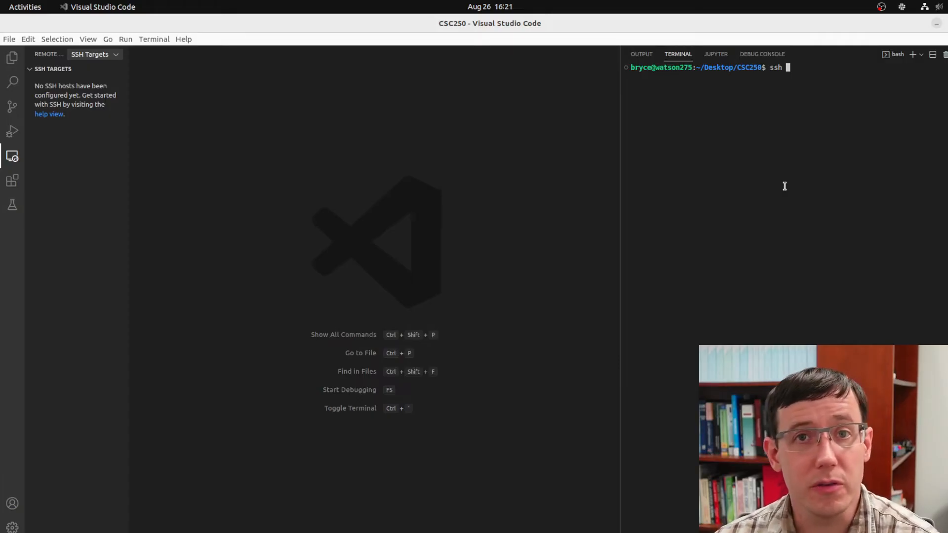
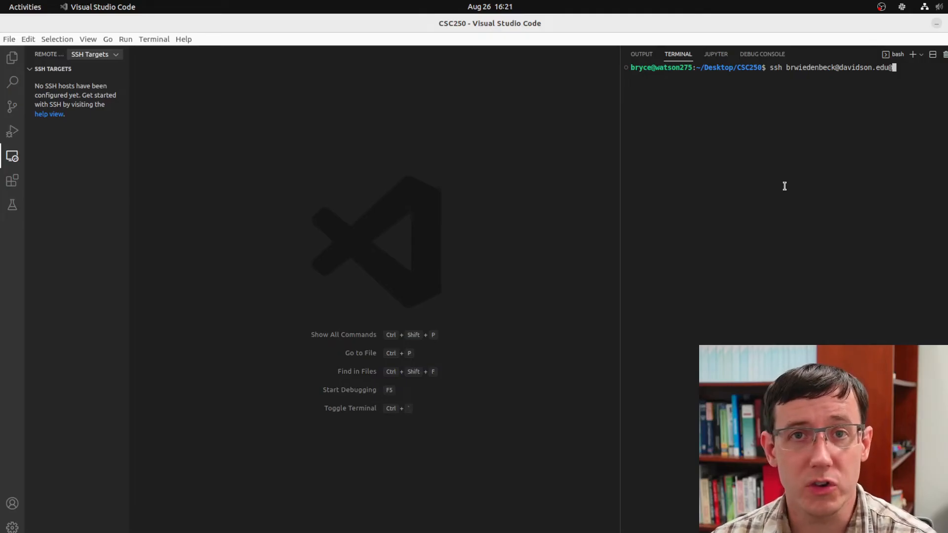
type("@mcs")
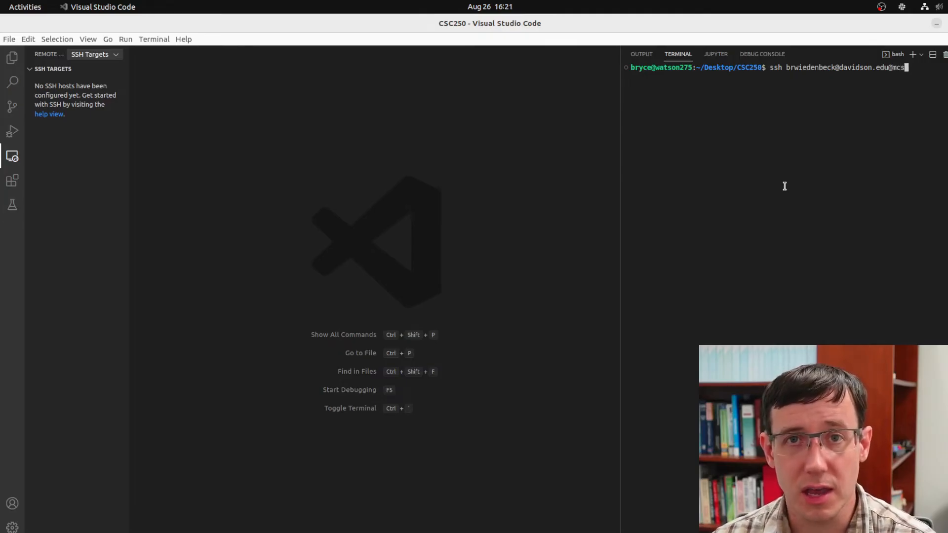
type("dev0.rc.dav")
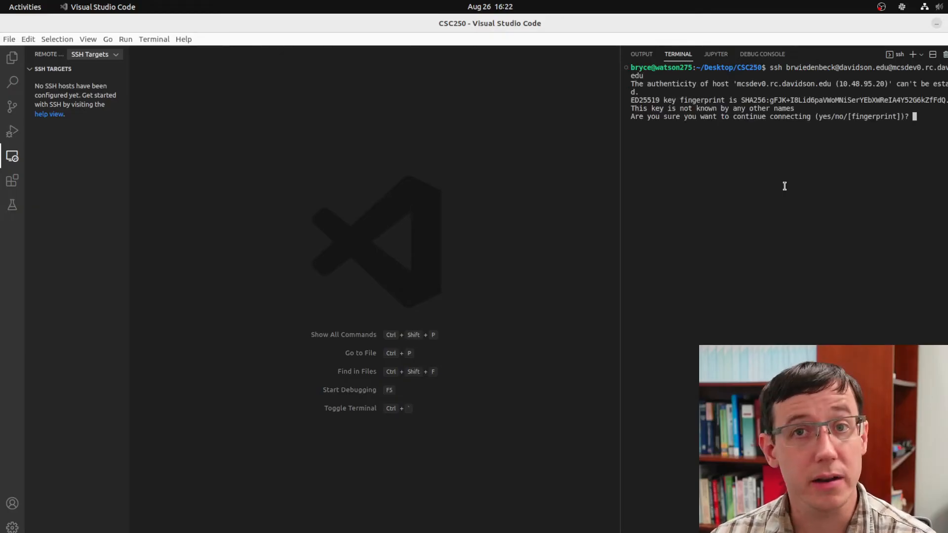
Accept the mcsdev0 host key, list the remote home directory with ls, then exit to local bash.
type("yes")
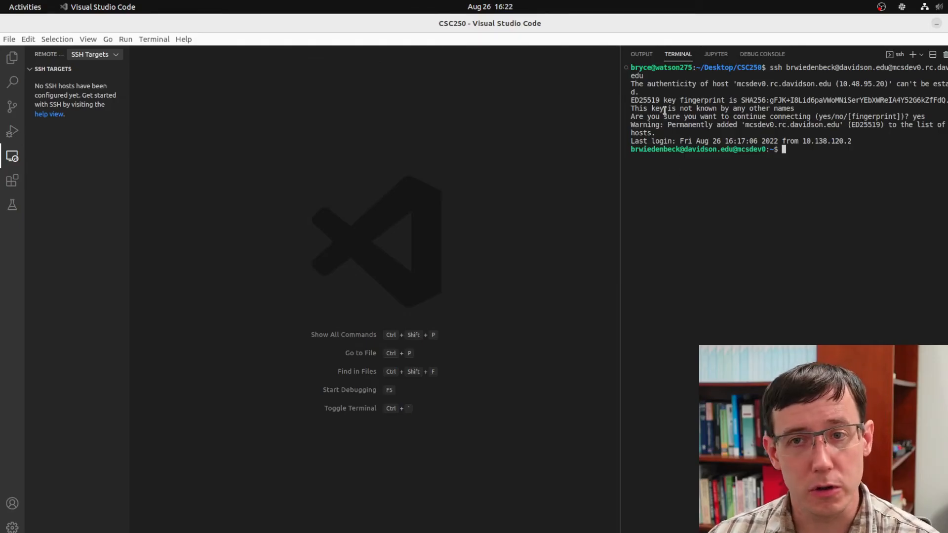
double_click(672, 67)
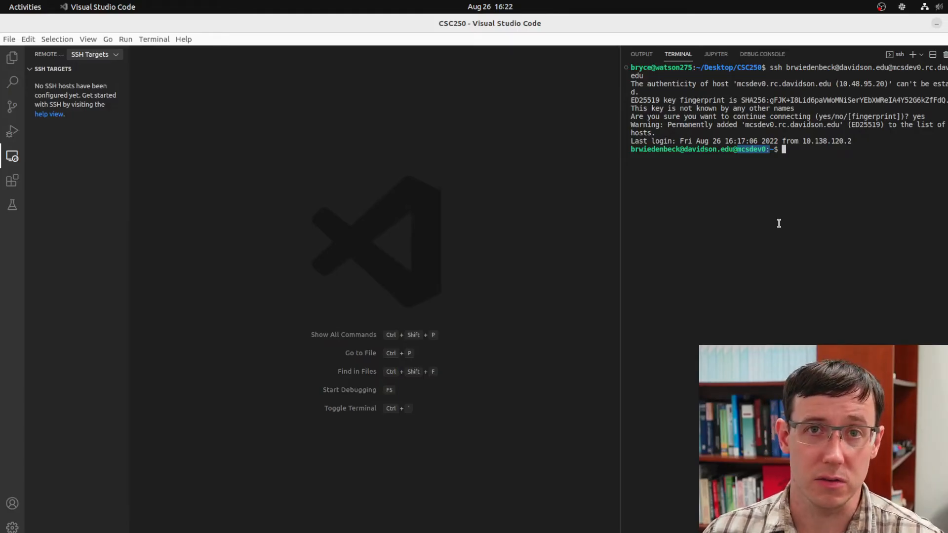
left_click(11, 57)
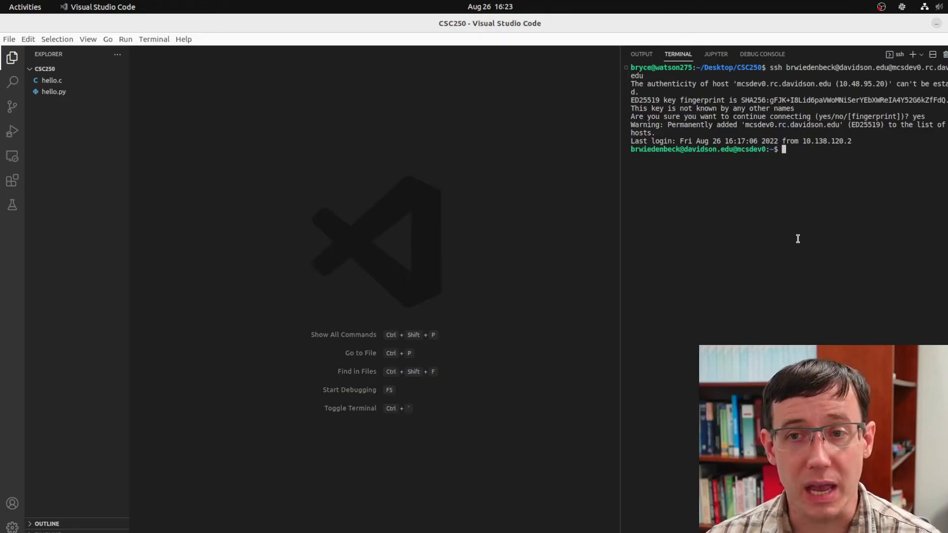
type("ls")
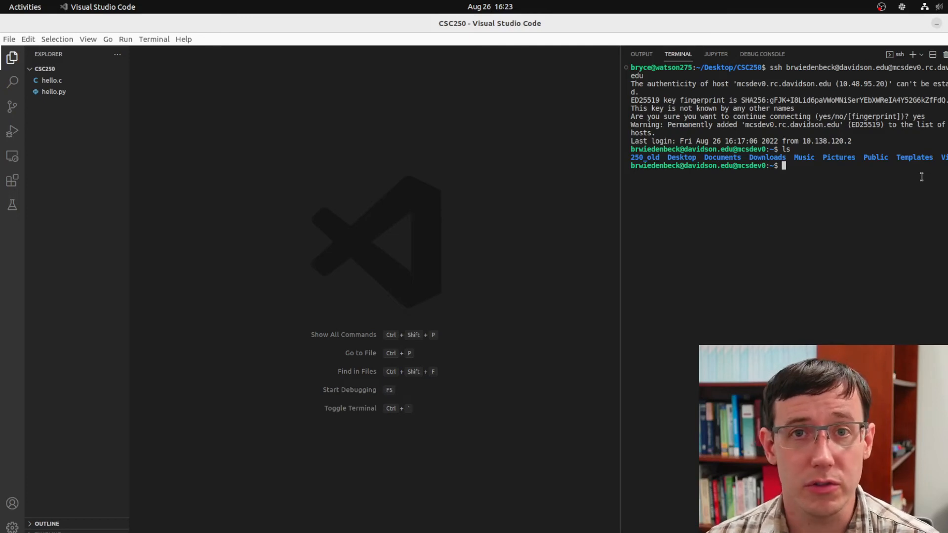
type("exit")
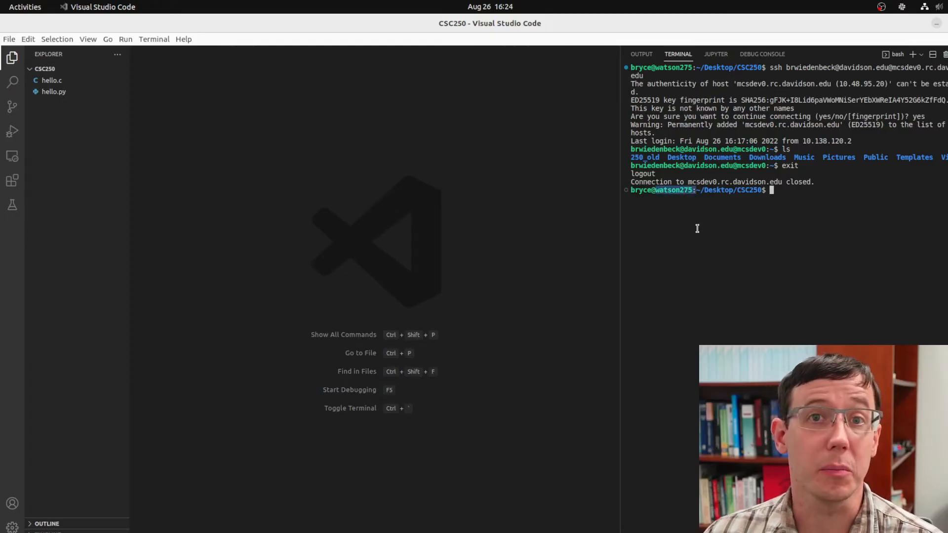
mouse_move(516, 282)
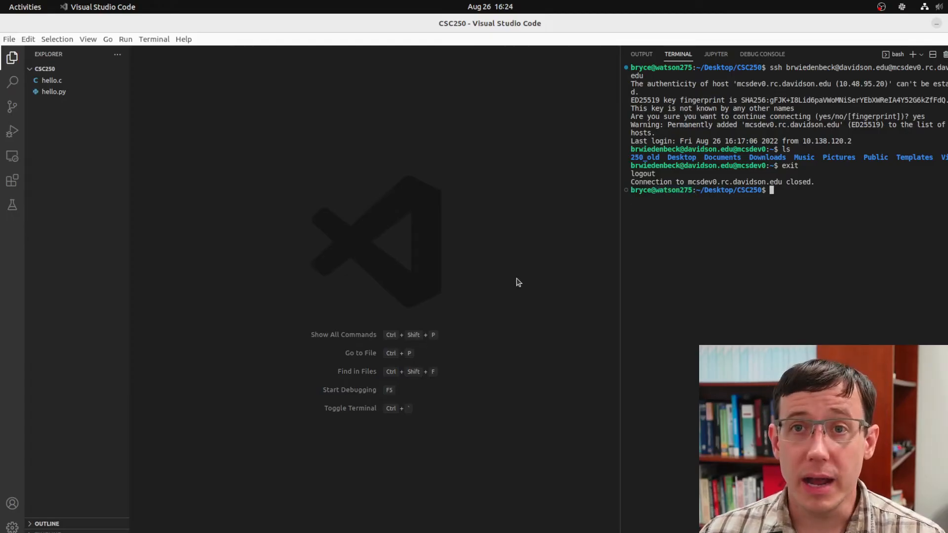
mouse_move(441, 190)
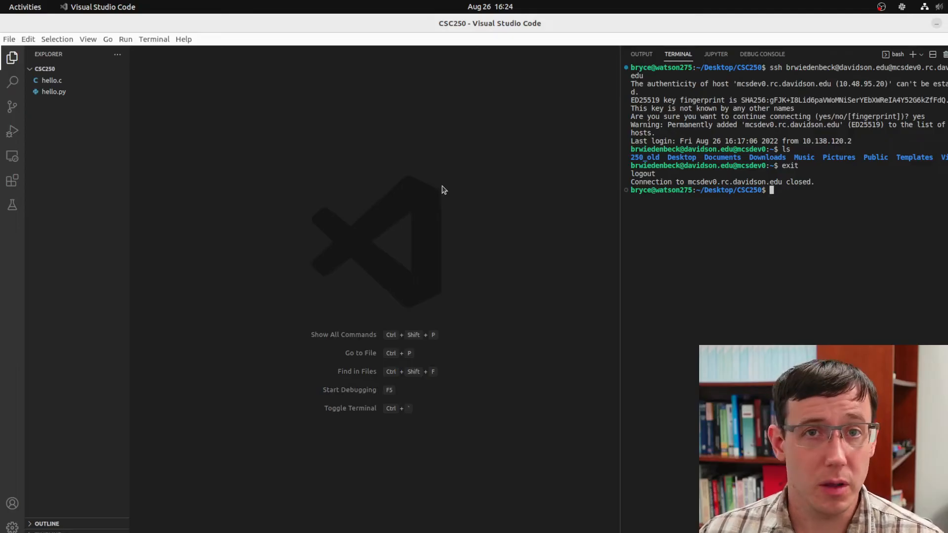
mouse_move(12, 131)
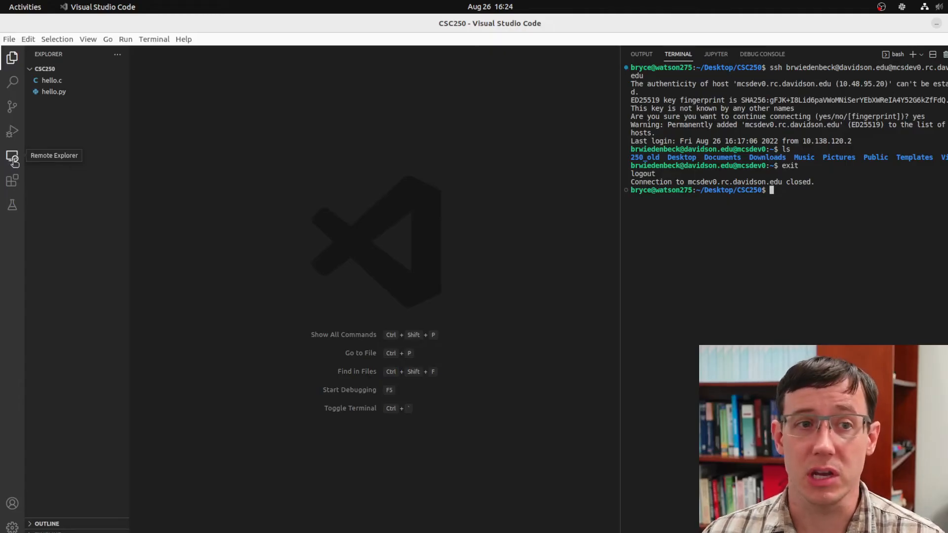
Add mcsdev0.rc.davidson.edu as an SSH target saved in /home/bryce/.ssh/config via Remote Explorer.
left_click(12, 158)
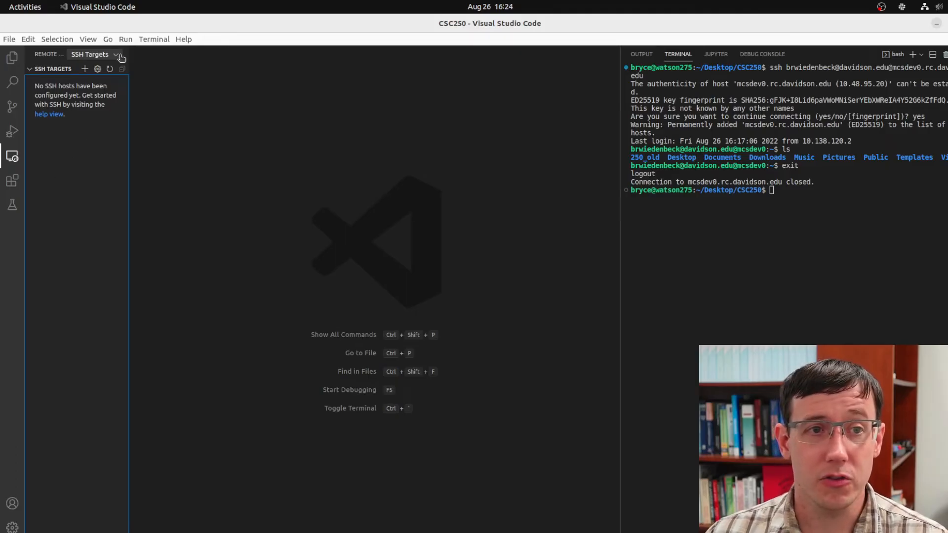
mouse_move(103, 81)
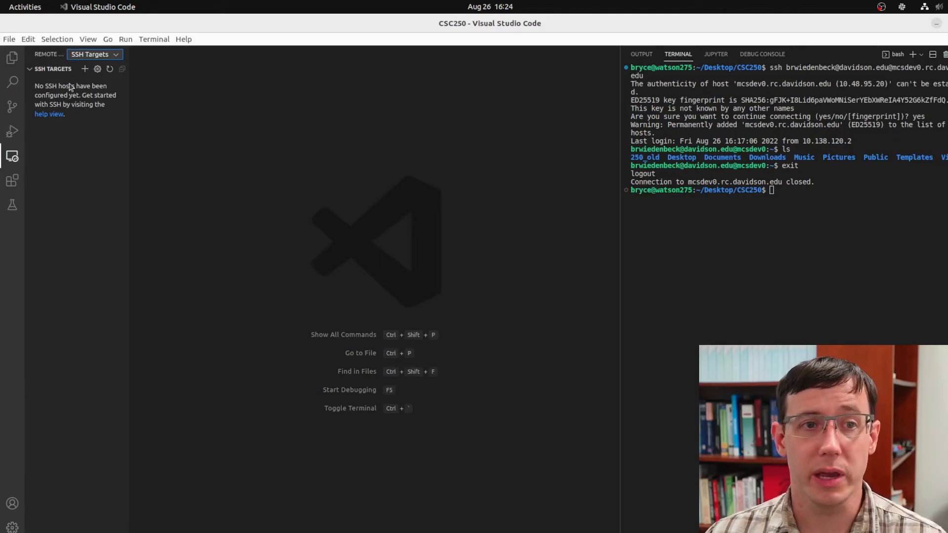
left_click(84, 68)
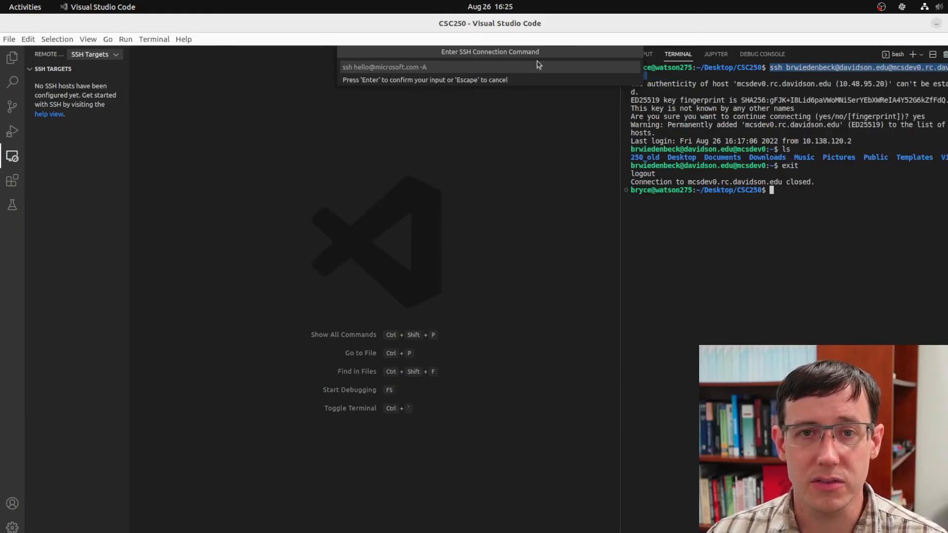
right_click(489, 66)
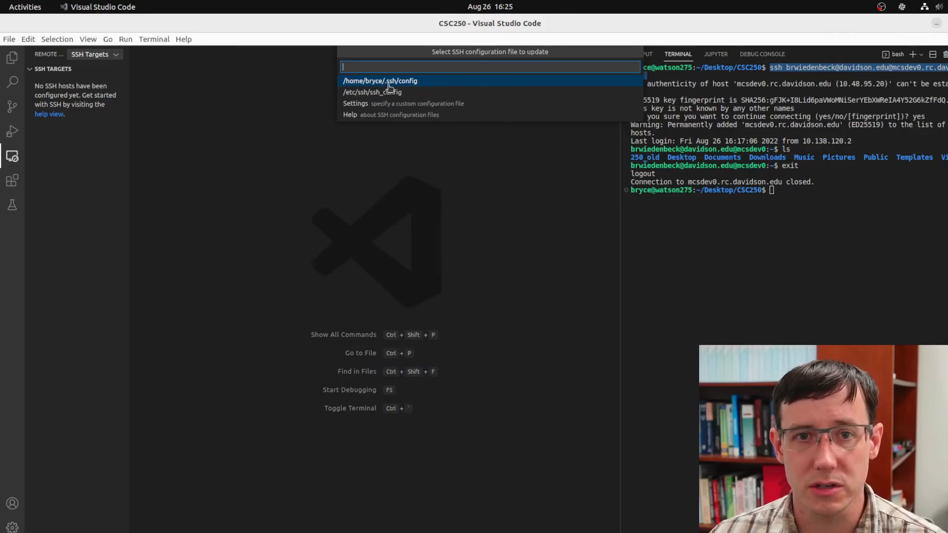
mouse_move(421, 84)
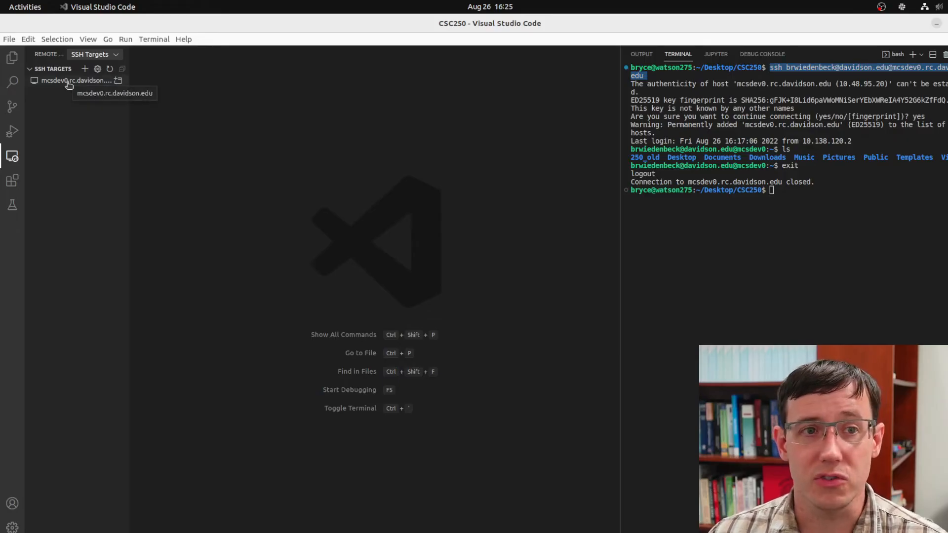
left_click(72, 79)
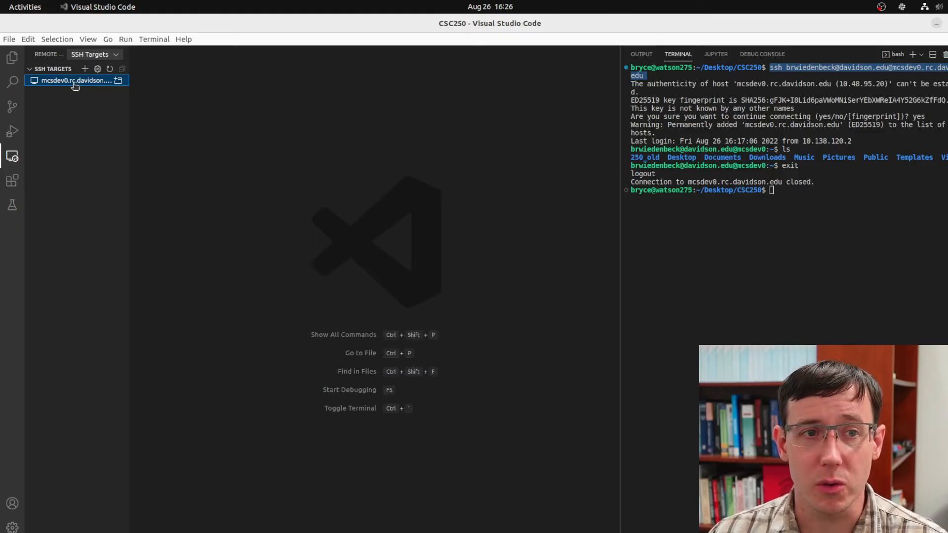
mouse_move(98, 68)
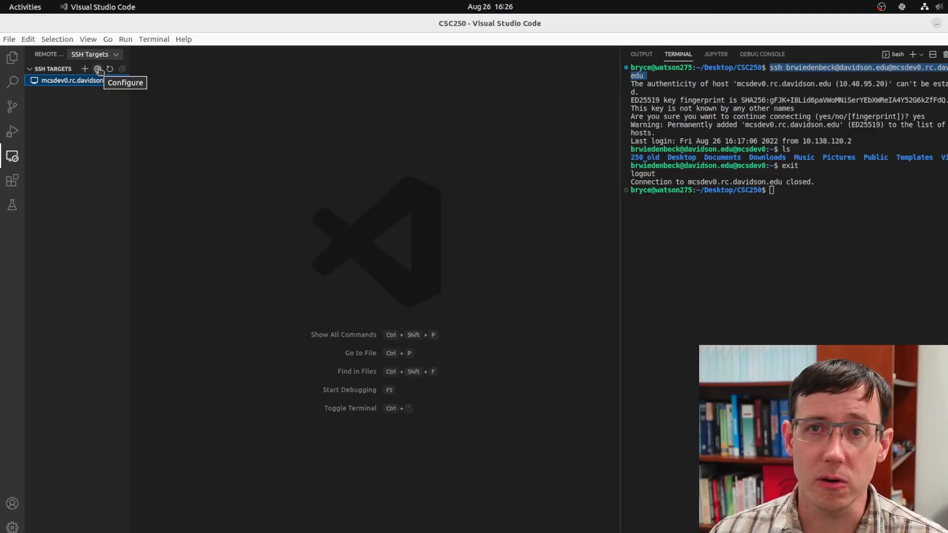
Edit ~/.ssh/config so the Host alias reads watson and save it.
left_click(98, 68)
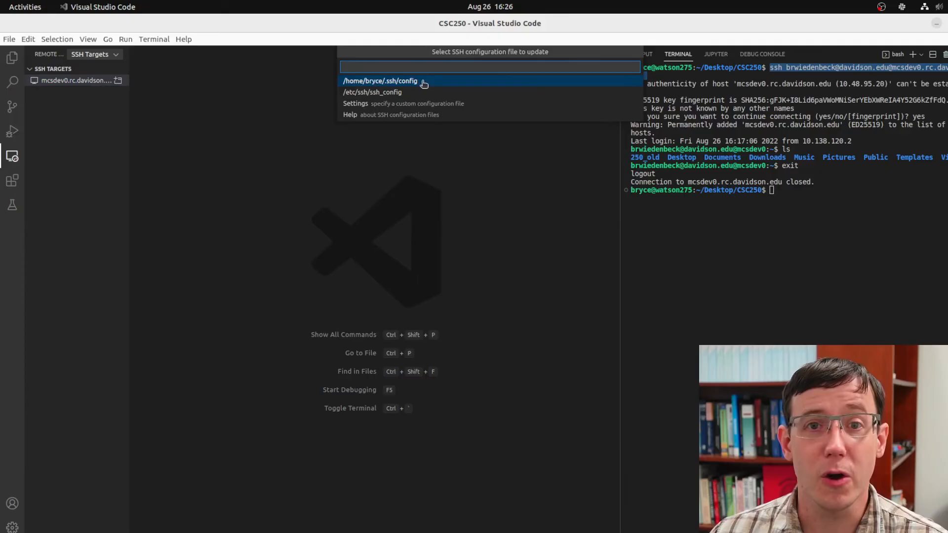
mouse_move(442, 82)
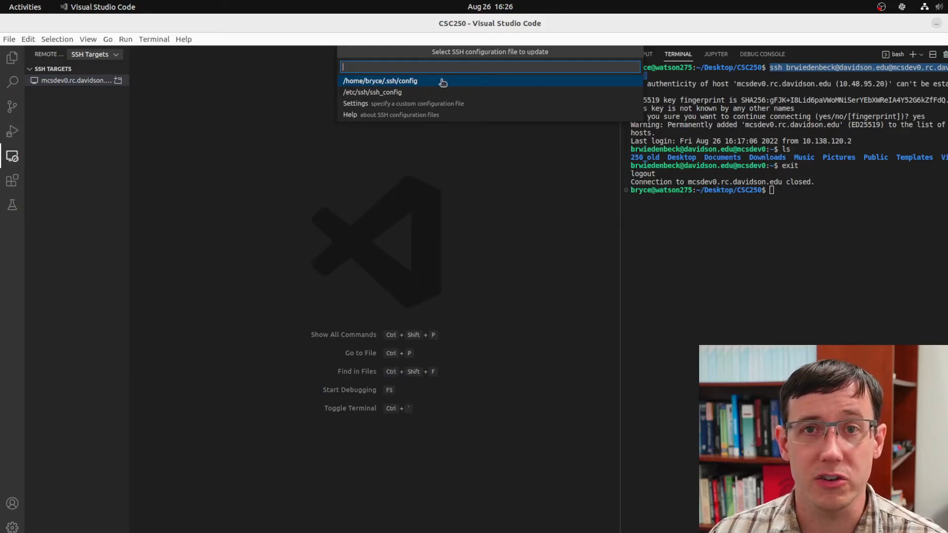
left_click(379, 80)
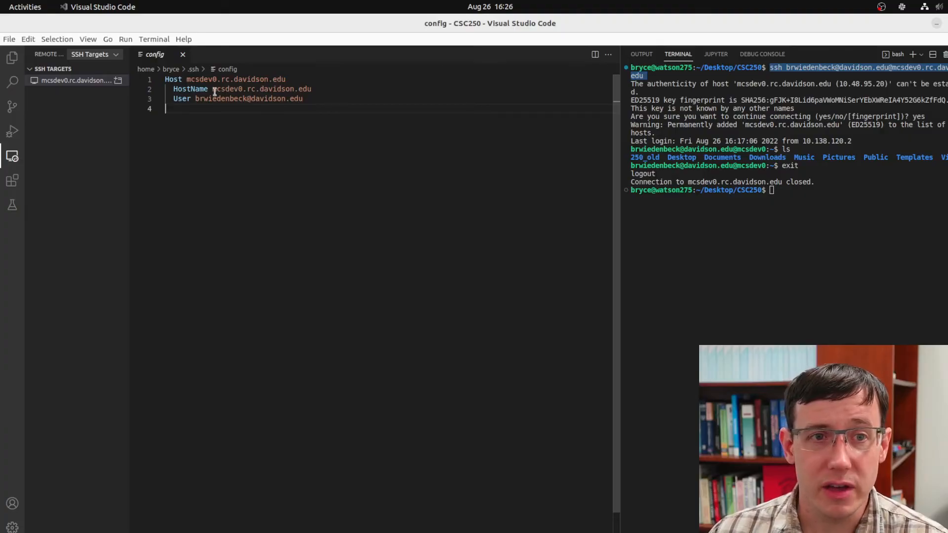
double_click(260, 89)
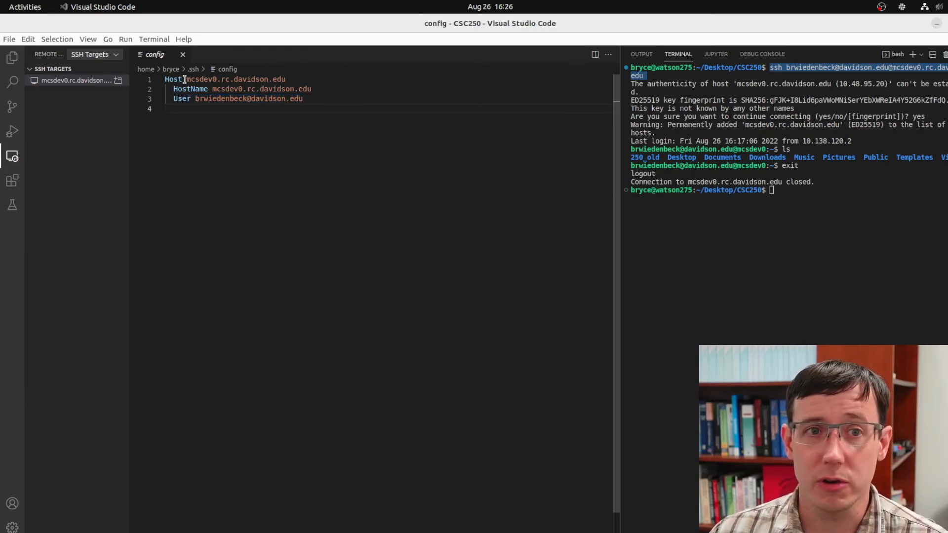
double_click(236, 79)
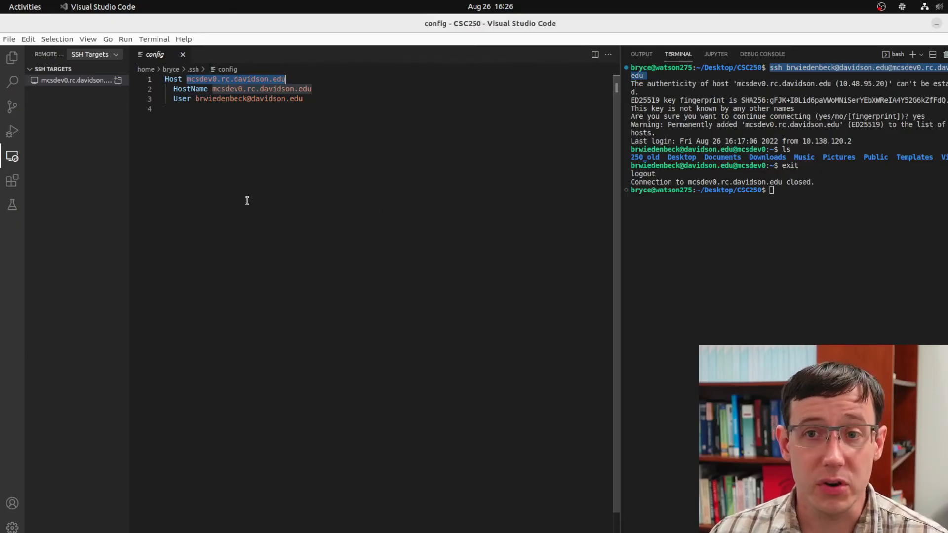
type("wa")
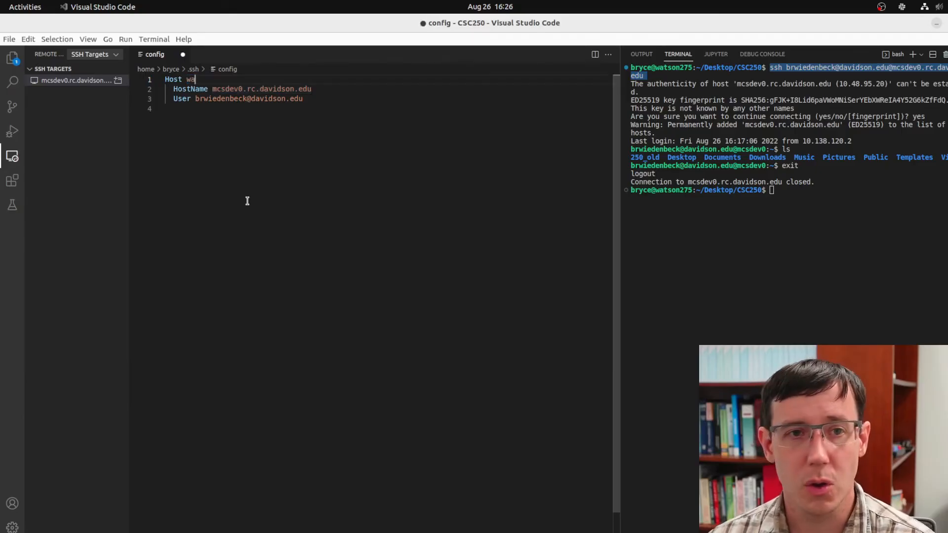
type("tson")
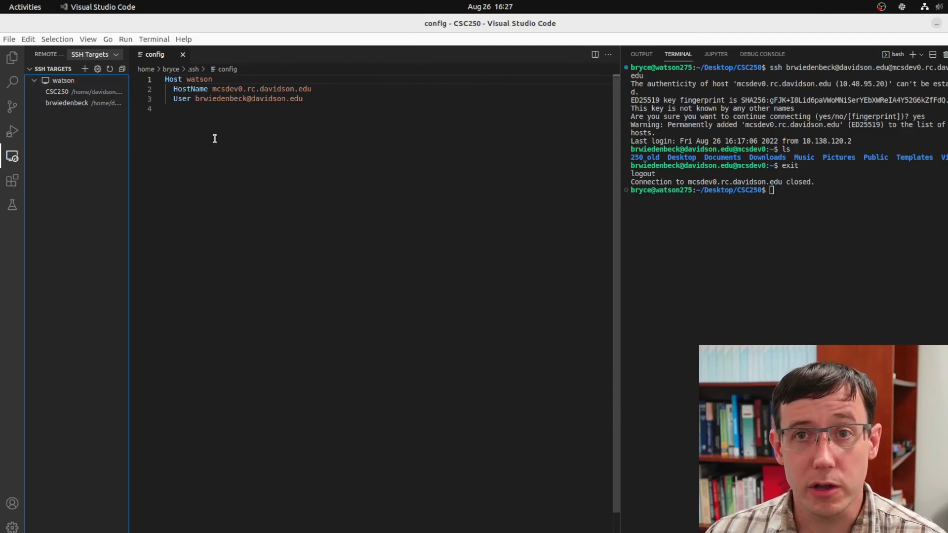
mouse_move(12, 155)
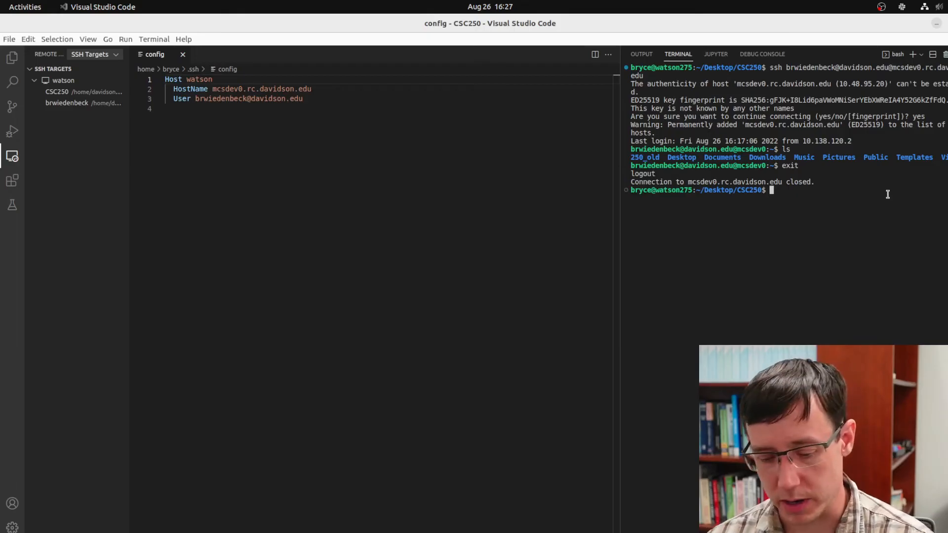
type("ssh watson")
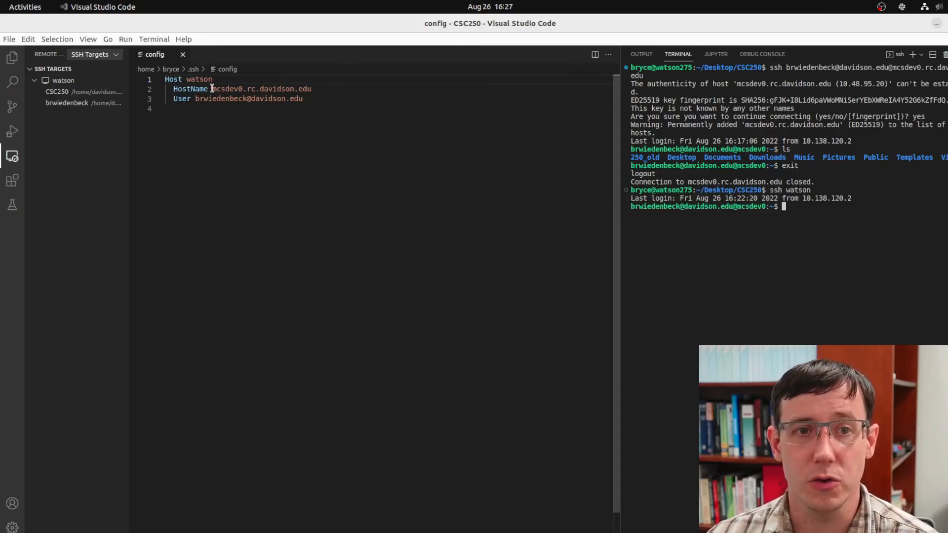
double_click(248, 99)
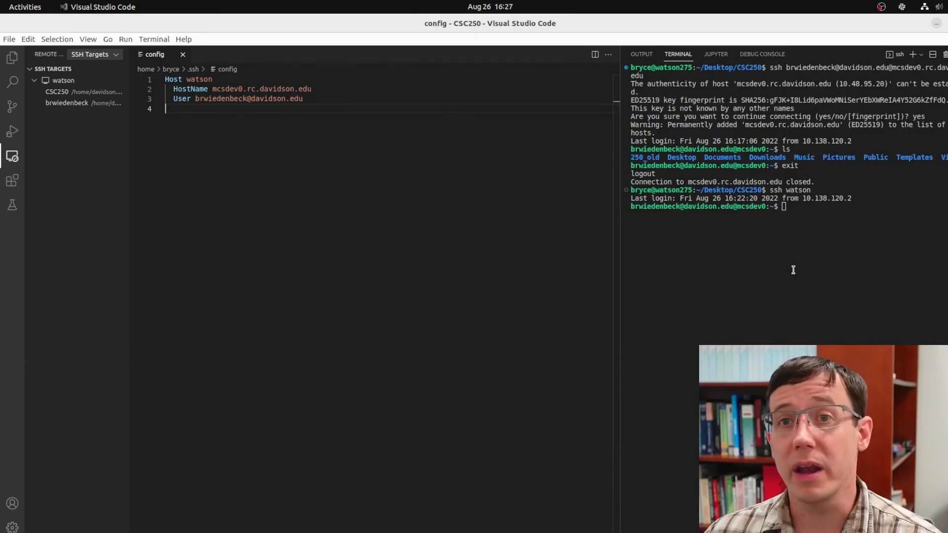
mouse_move(804, 238)
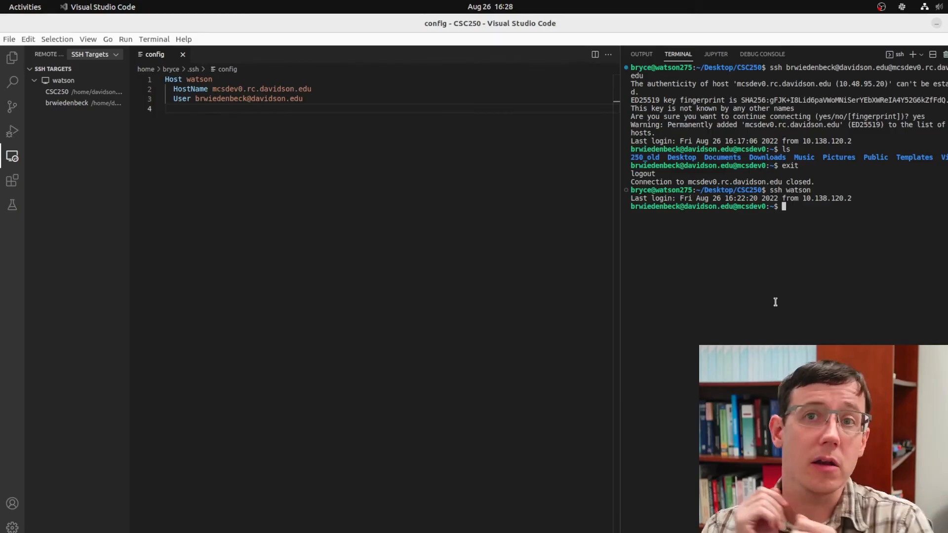
Exit the watson session, ls the local CSC250 folder showing hello.c and hello.py, begin an scp command.
type("exit")
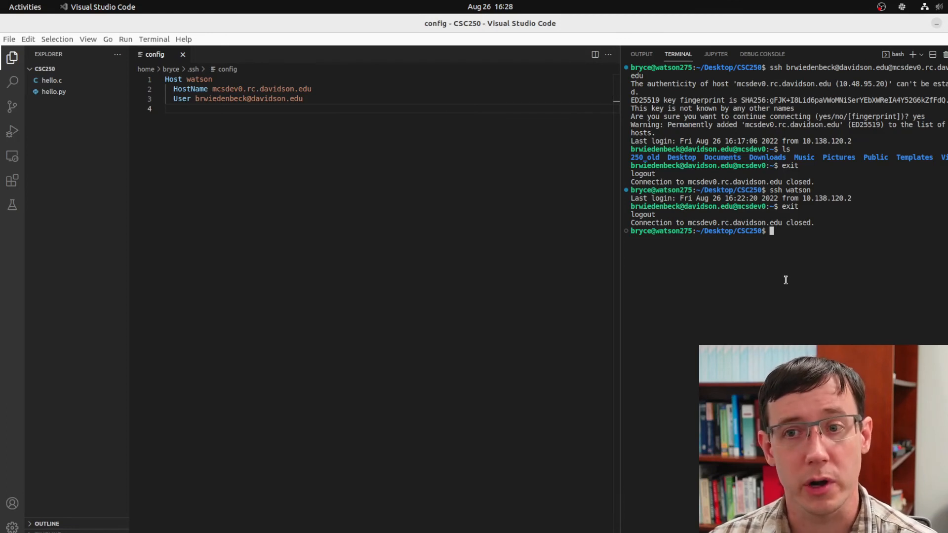
type("ls")
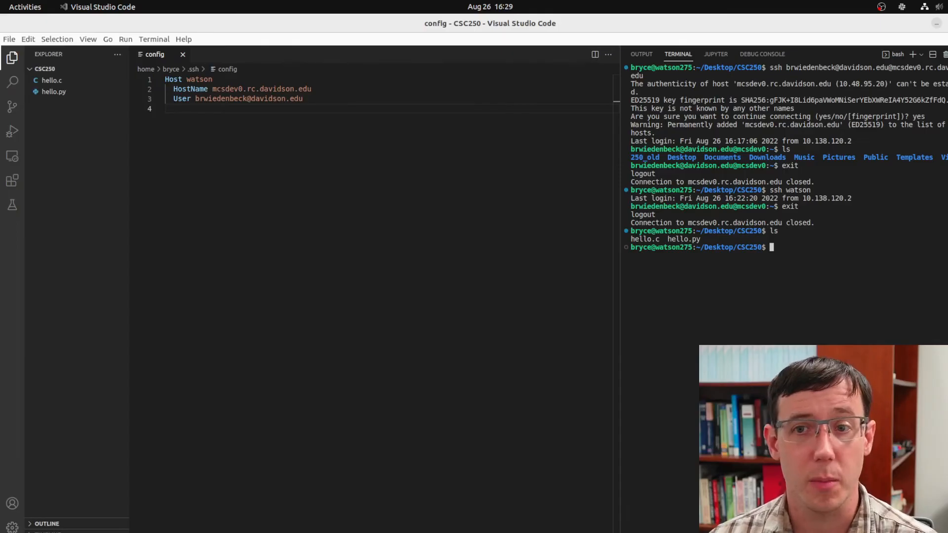
type("scp")
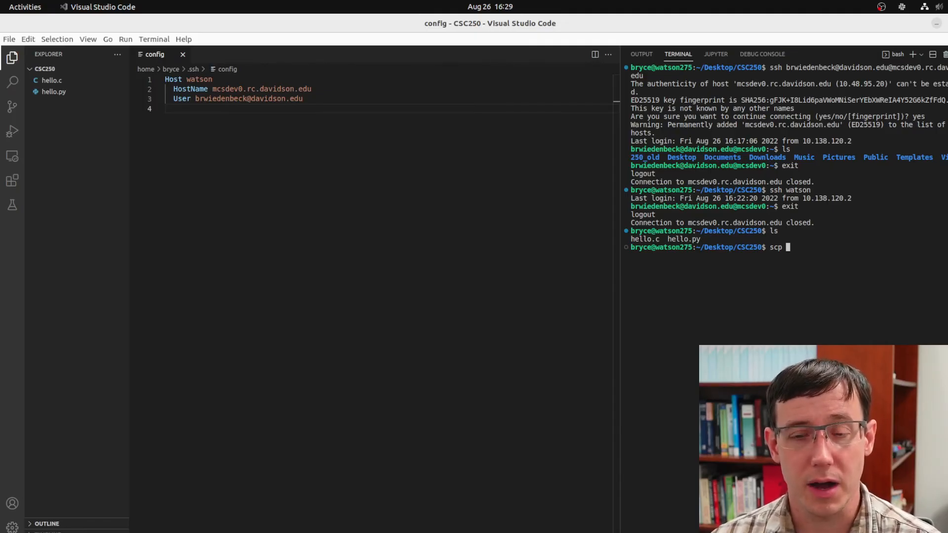
Copy hello.c to watson's home folder with scp, then ssh into watson to check it.
type("hello.")
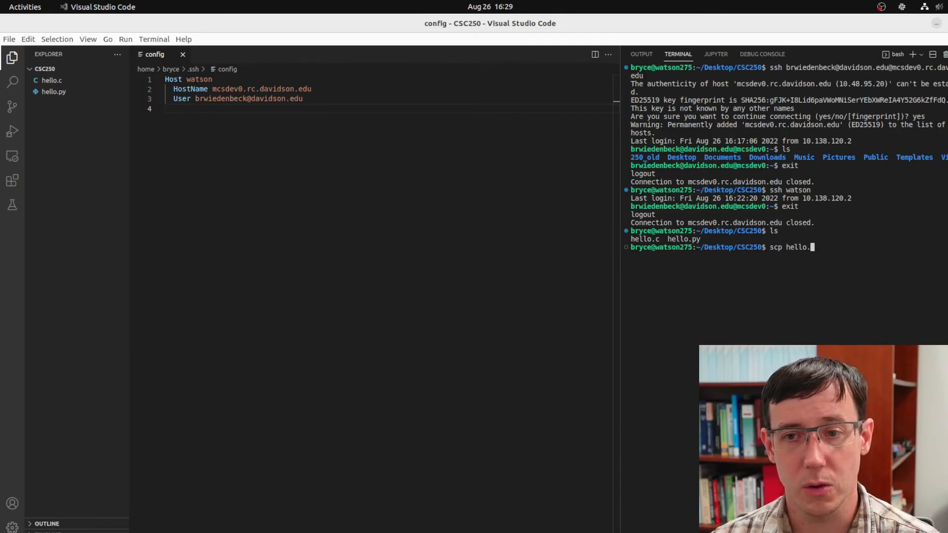
type("c")
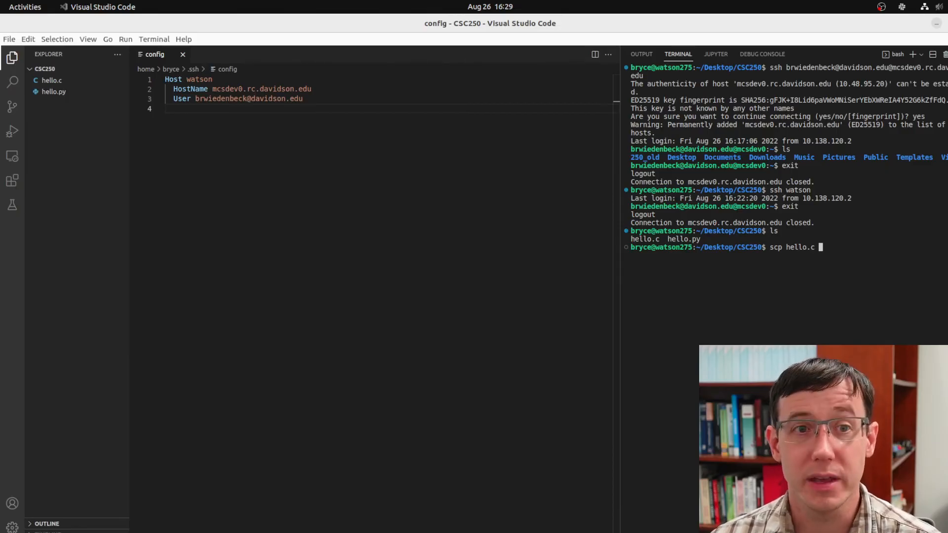
type("watson")
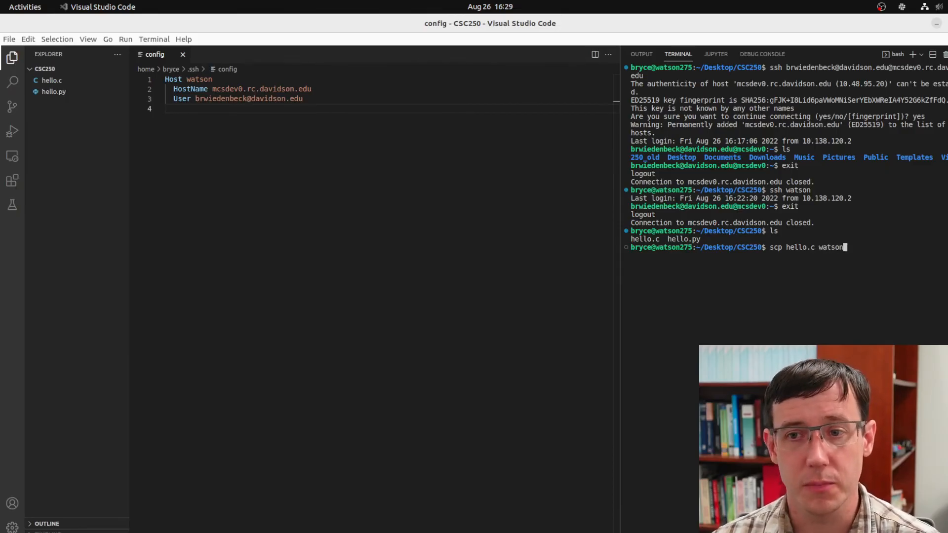
type(":")
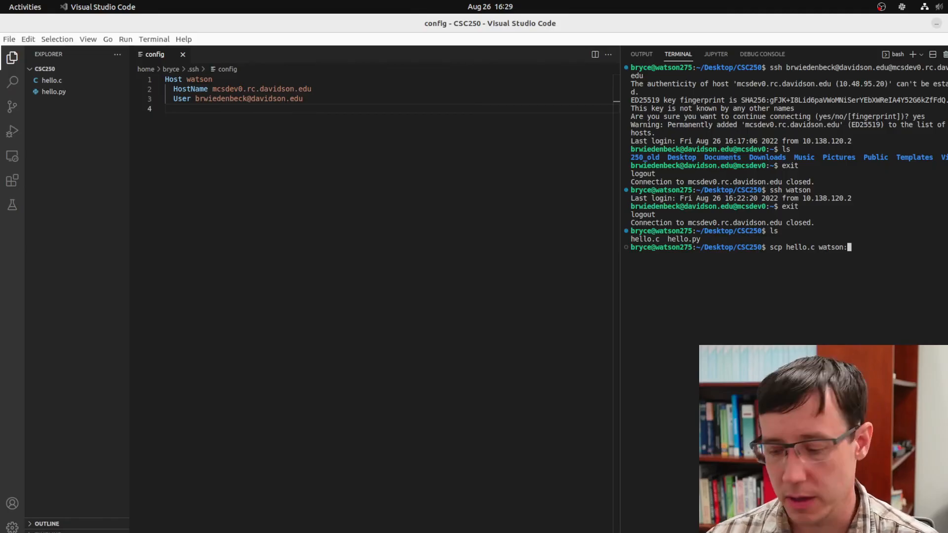
type("~/")
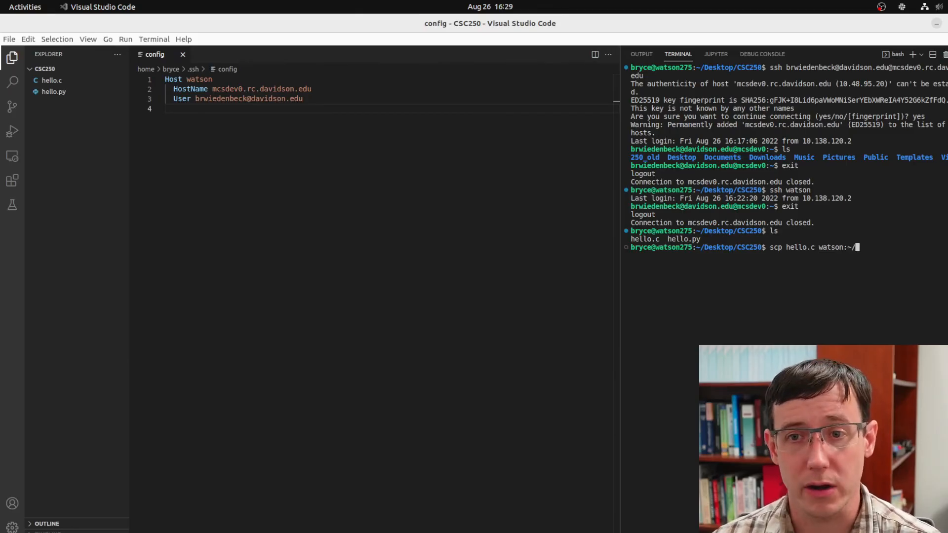
key("Return")
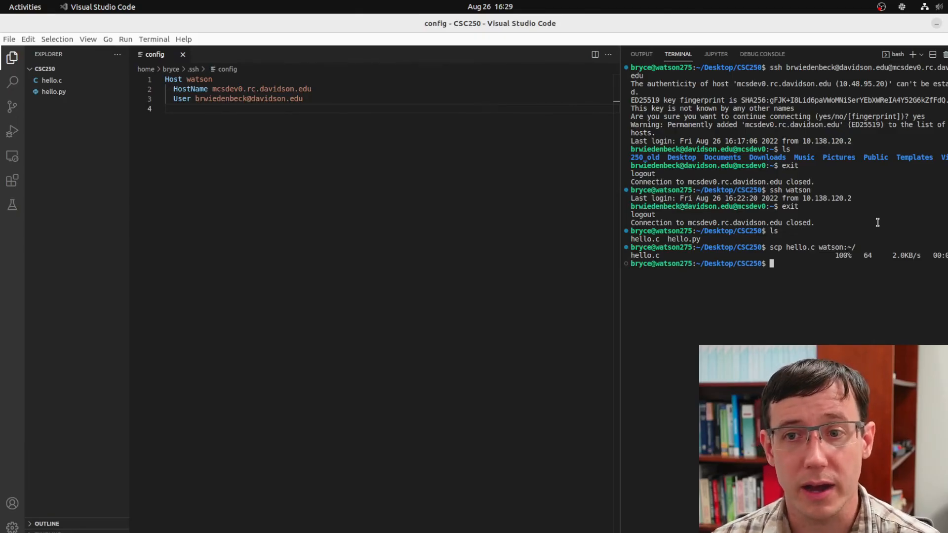
type("ssh watson")
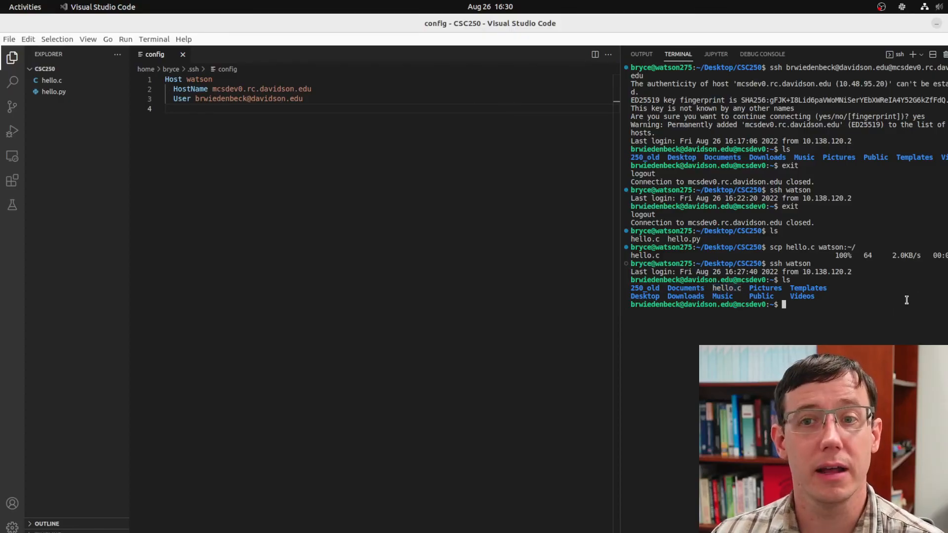
Exit the remote shell and run scp watson:~/hello.c . to copy the file back locally.
type("exit")
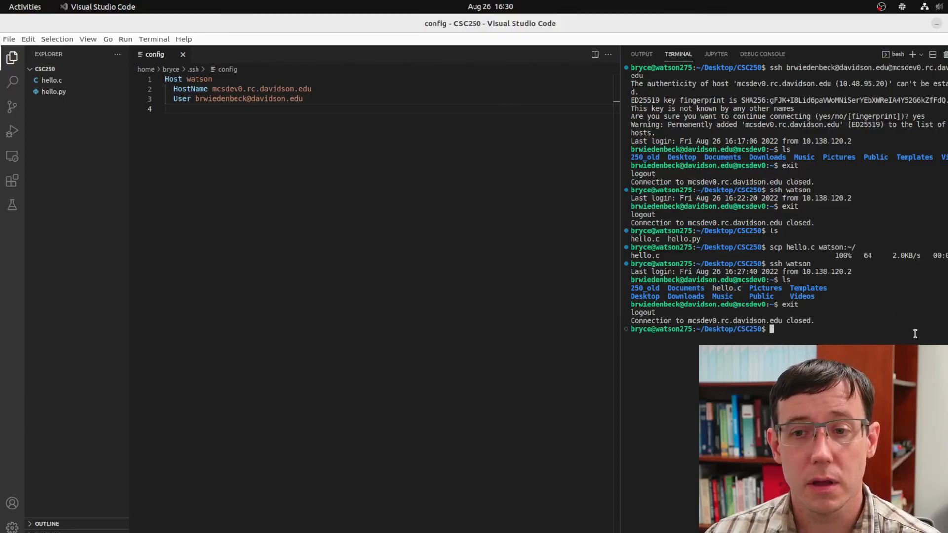
type("scp hello.c watson:~/")
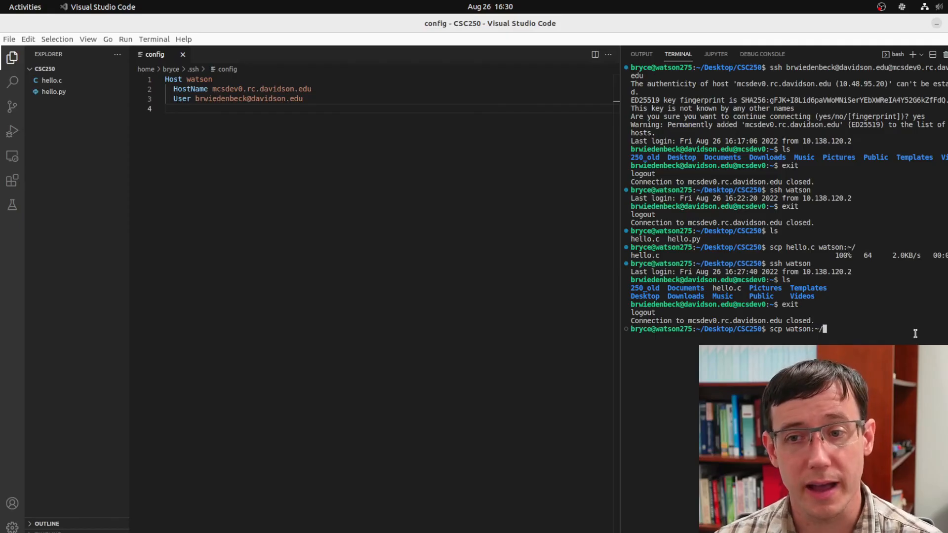
type("hello.c .")
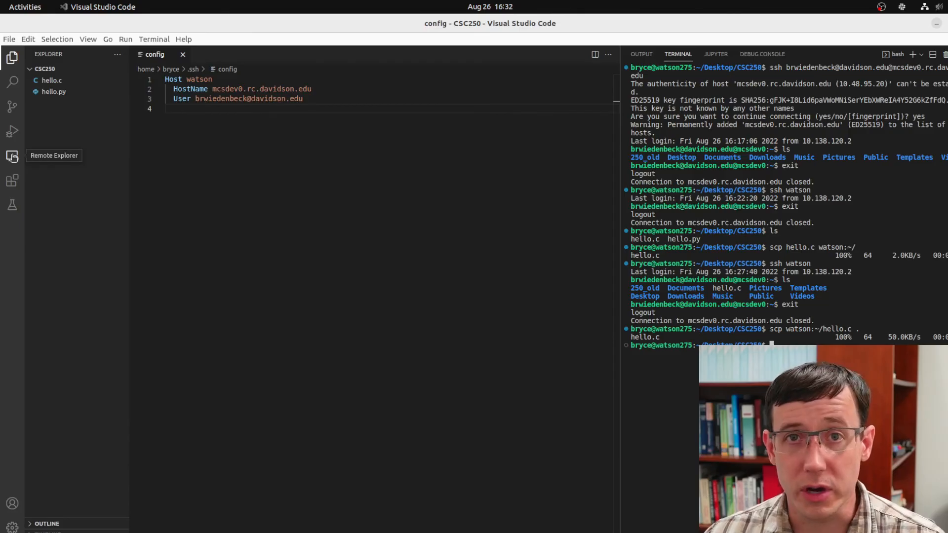
Connect to the watson SSH target in a new window from Remote Explorer.
left_click(12, 156)
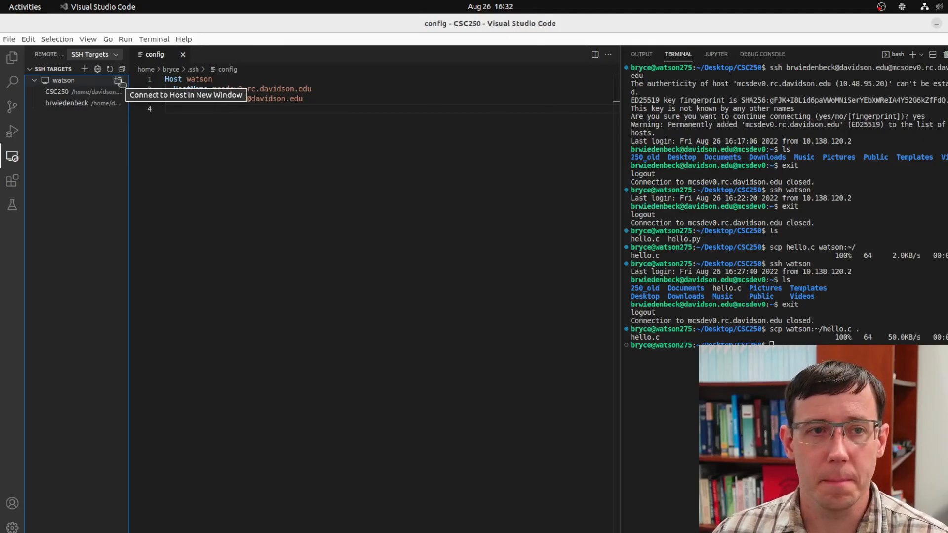
left_click(119, 80)
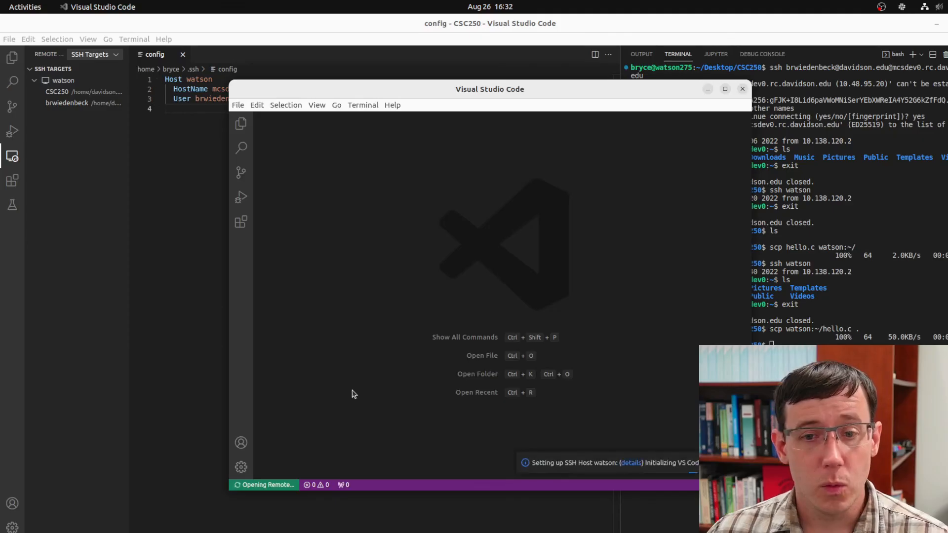
mouse_move(624, 289)
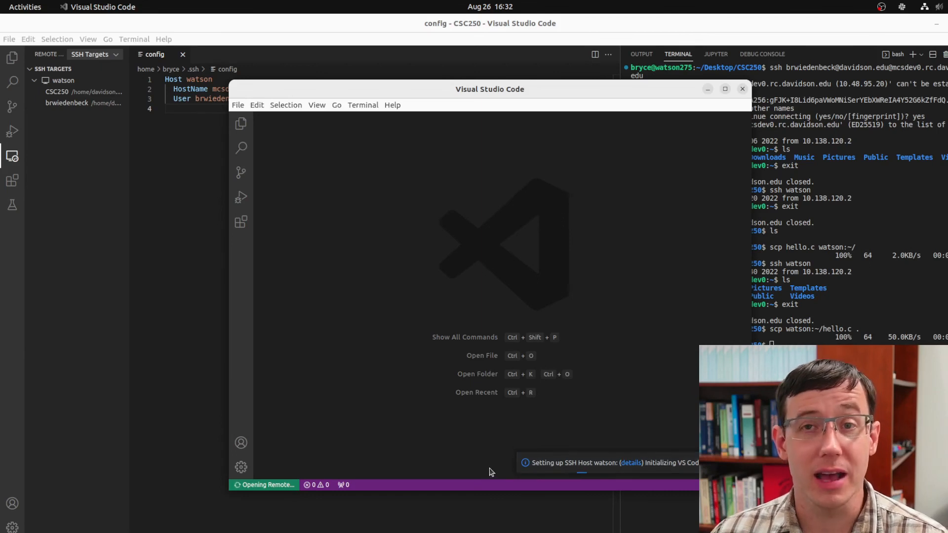
mouse_move(398, 461)
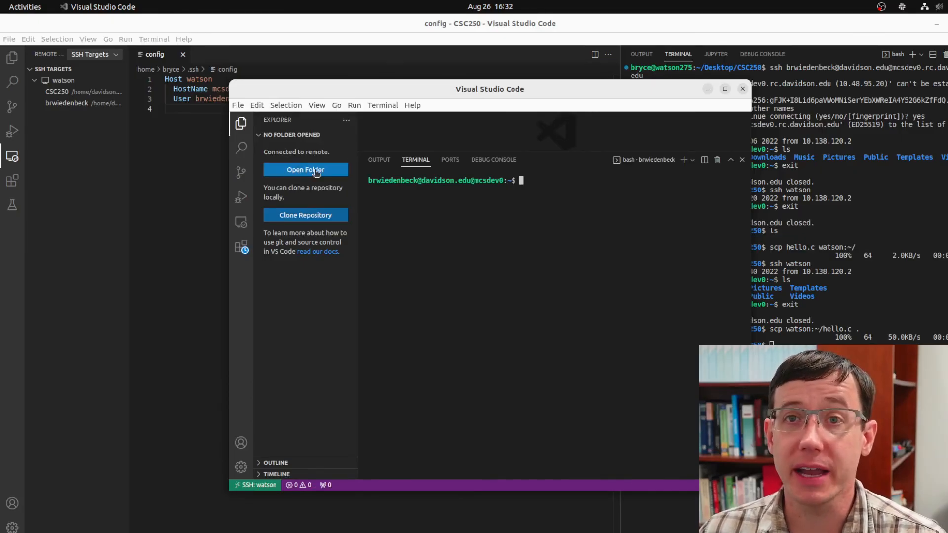
Edit hello.c on watson to print "Hello from C in Watson!", save, and verify with cat hello.c.
left_click(305, 169)
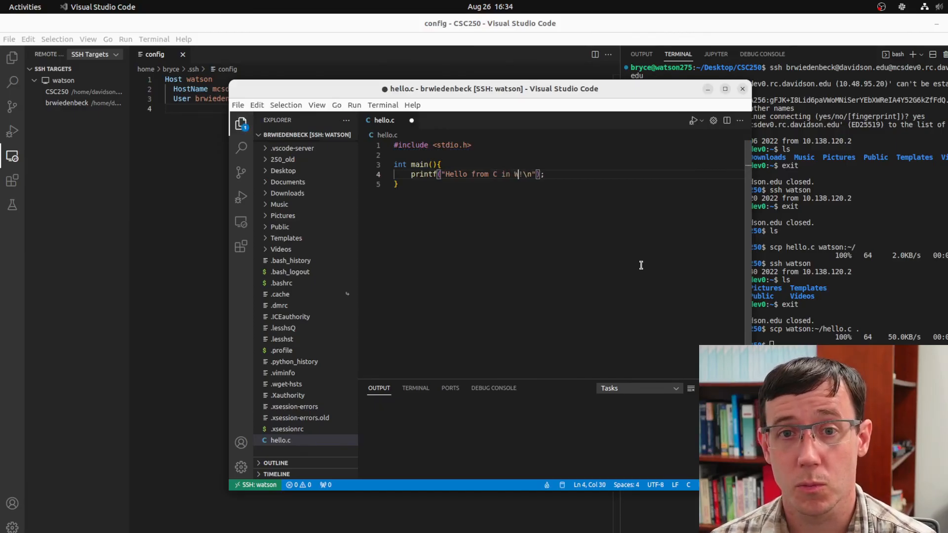
type("atson")
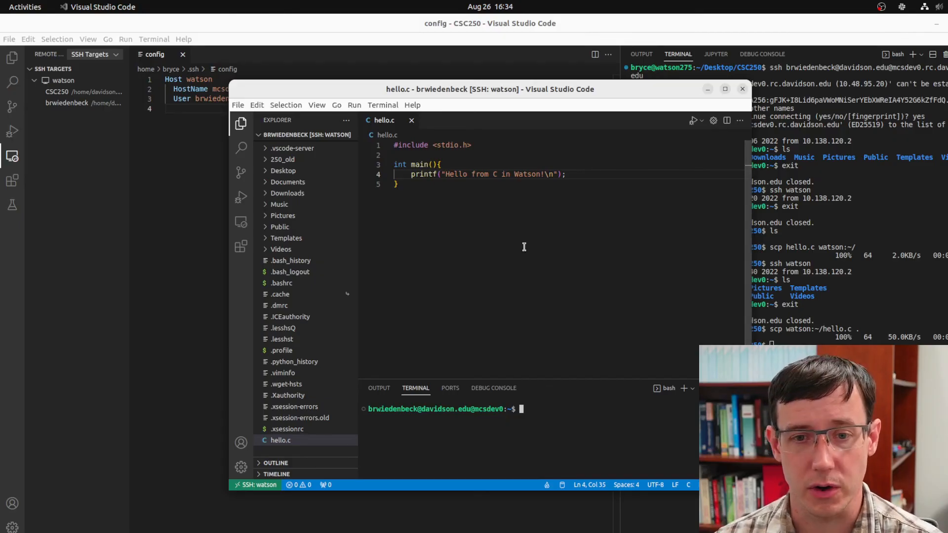
type("cat hello.c")
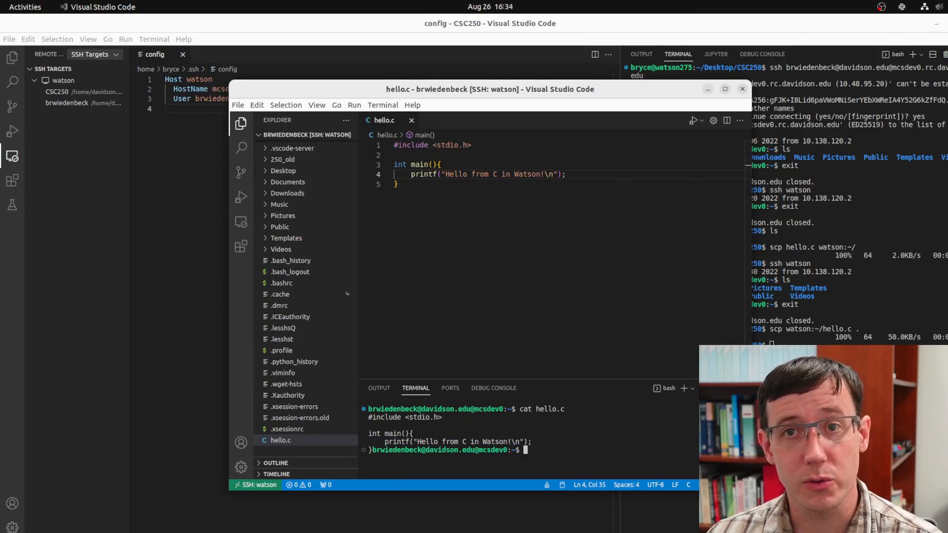
left_click(741, 89)
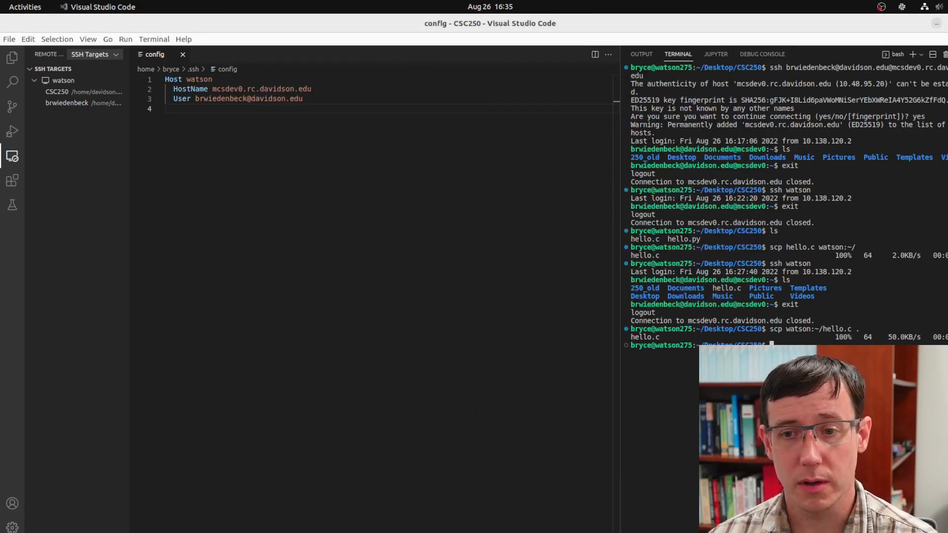
type("cat hello.c")
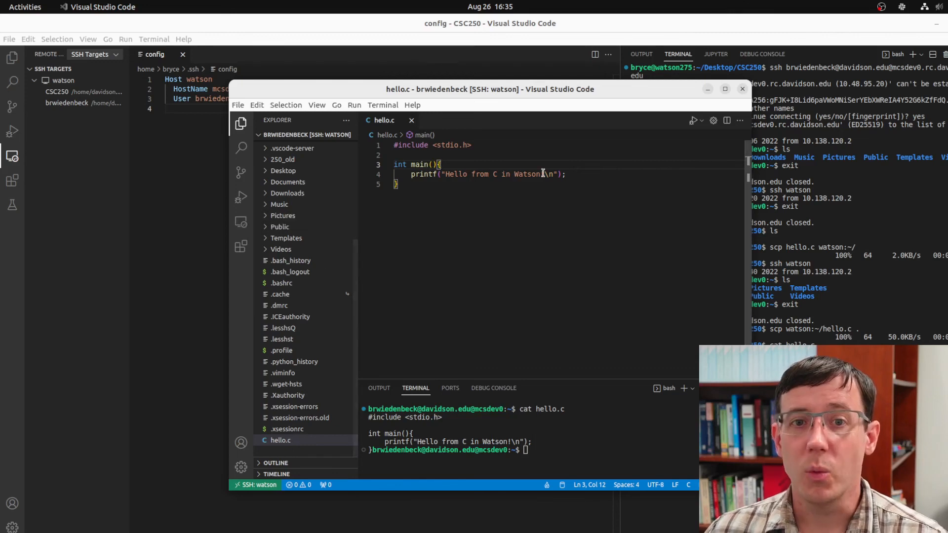
mouse_move(487, 213)
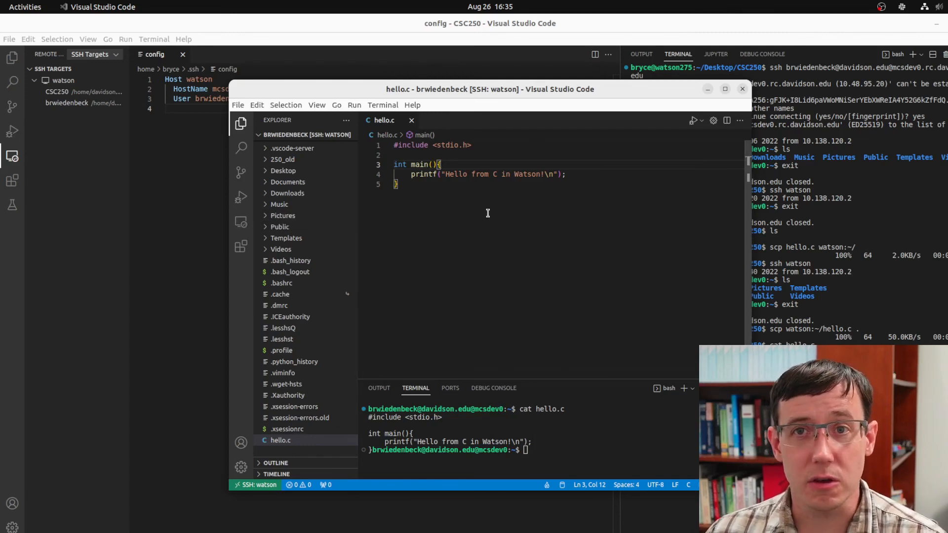